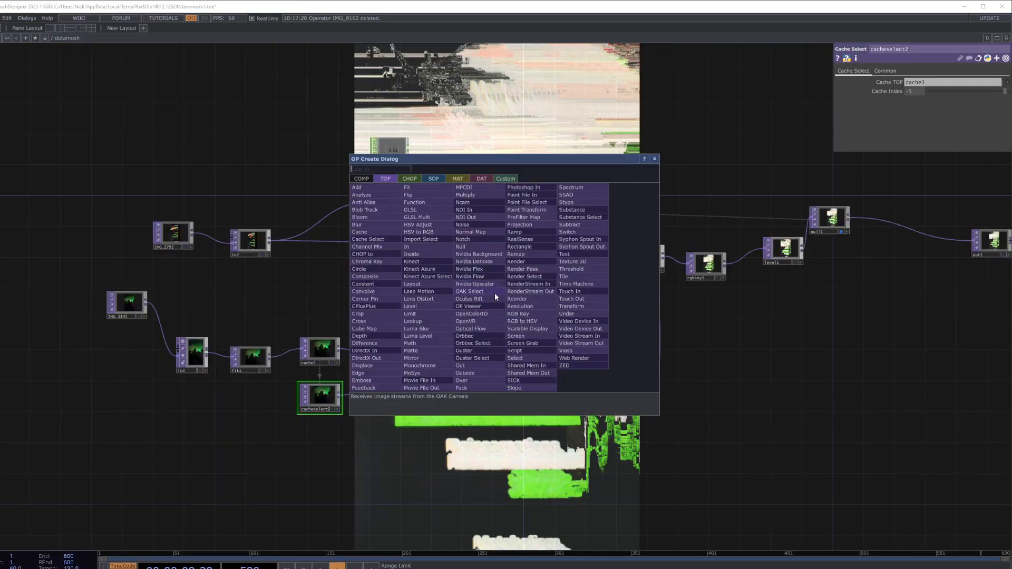
Step: Dismiss the OP Create Dialog to reveal the complete datamosh network
{"action": "left_click", "coordinate": [470, 329]}
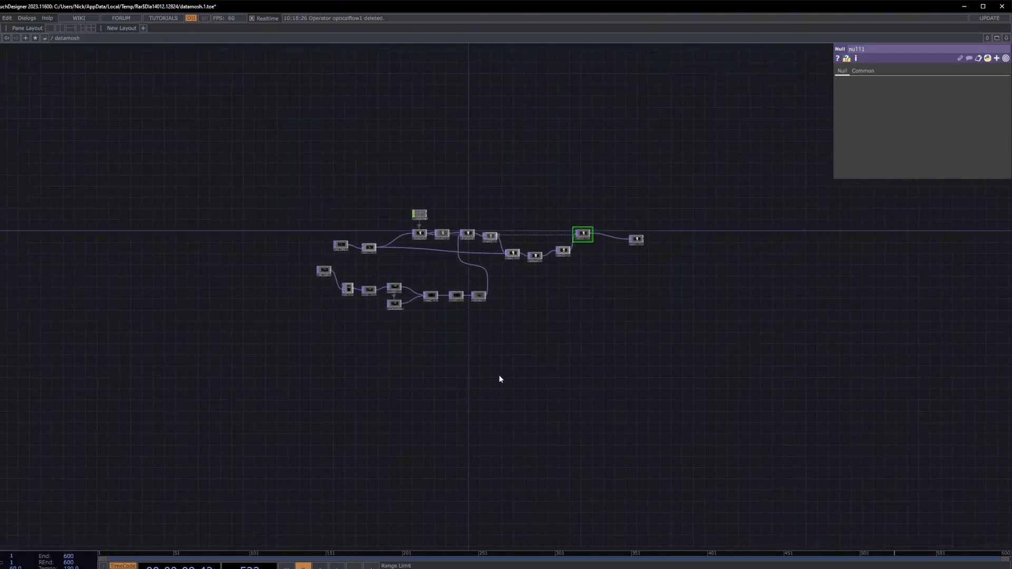
Step: Select a spot in the empty network where the two Movie File In TOPs are pasted
{"action": "left_click", "coordinate": [324, 266]}
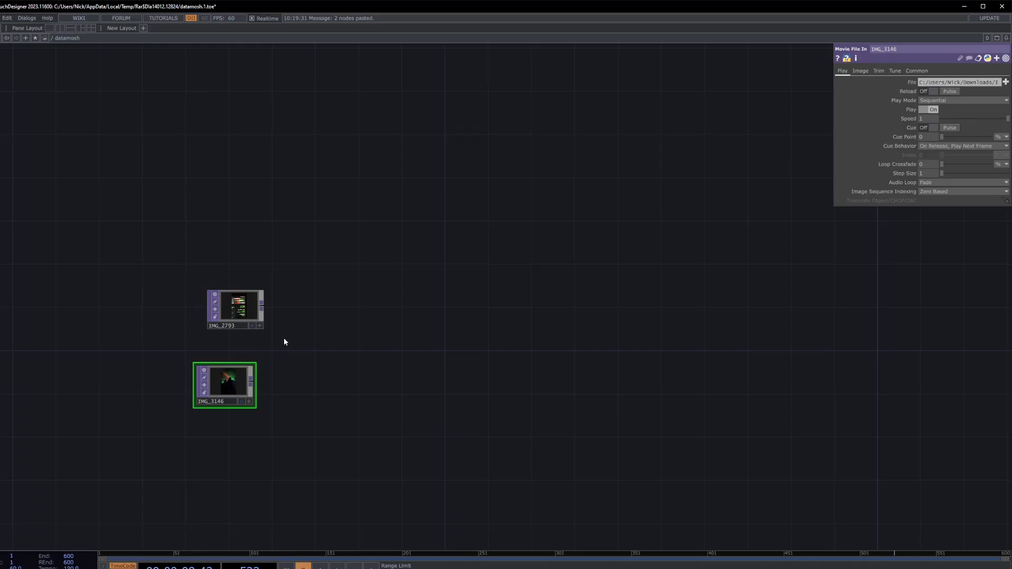
{"action": "mouse_move", "coordinate": [310, 407]}
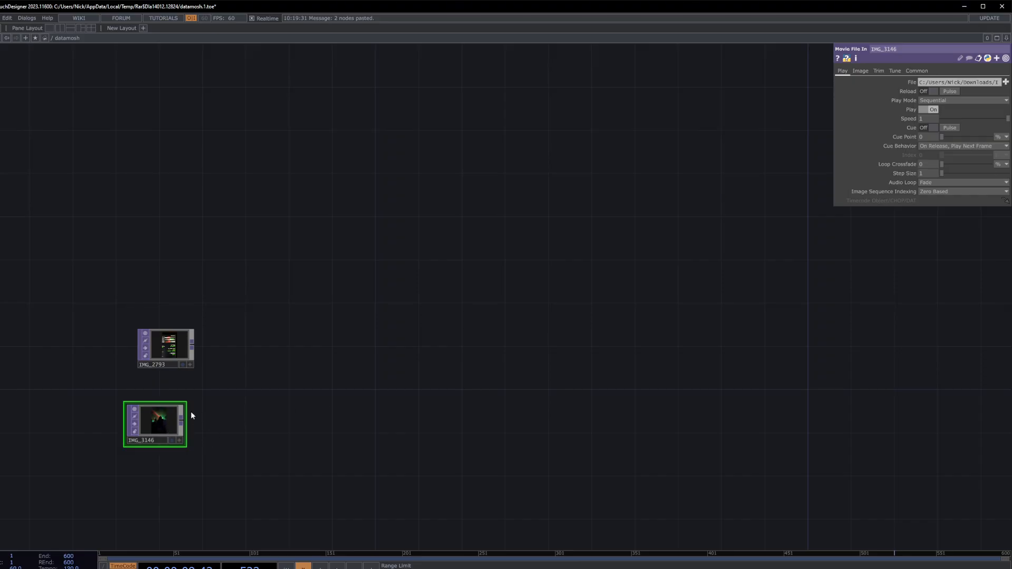
{"action": "mouse_move", "coordinate": [219, 415]}
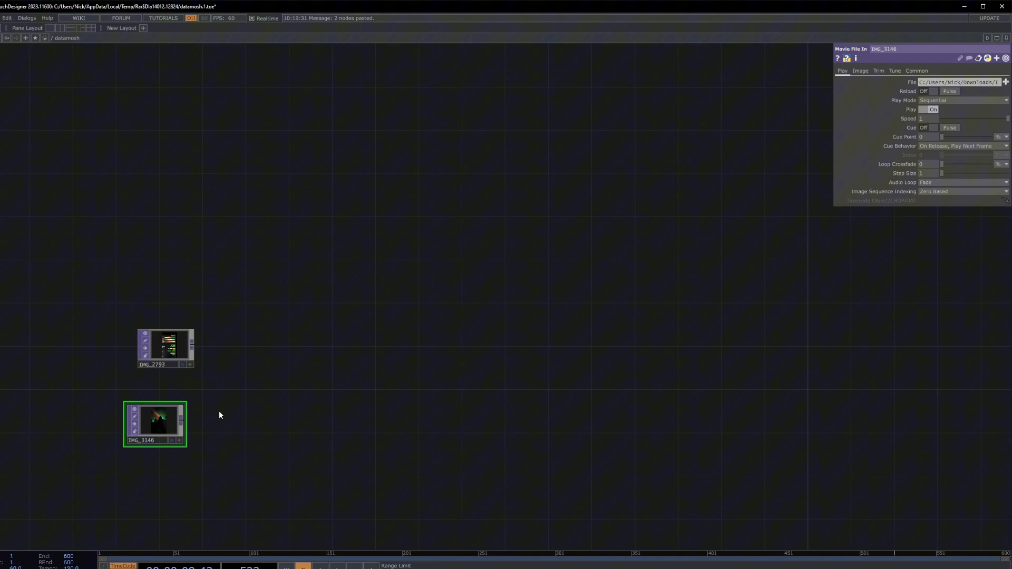
{"action": "mouse_move", "coordinate": [243, 405]}
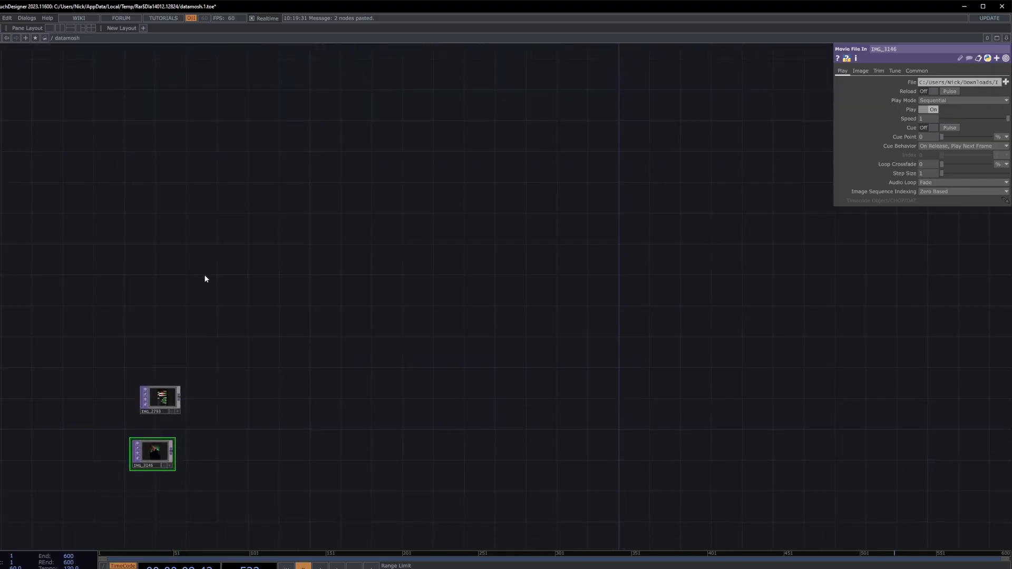
{"action": "mouse_move", "coordinate": [197, 407]}
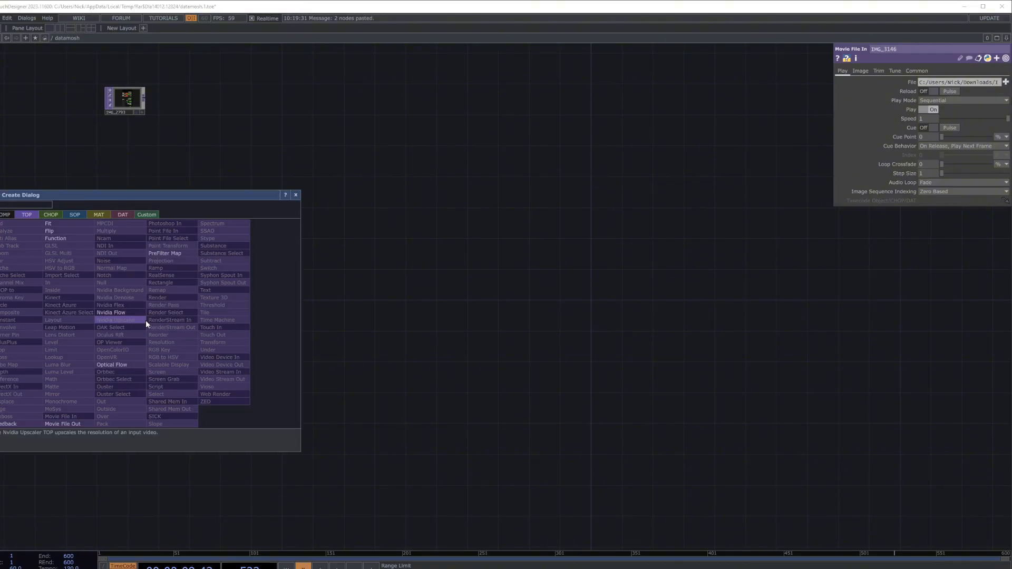
Step: Add fit2 after IMG_3146 and export info1's file_resx into its resolution
{"action": "left_click", "coordinate": [49, 223]}
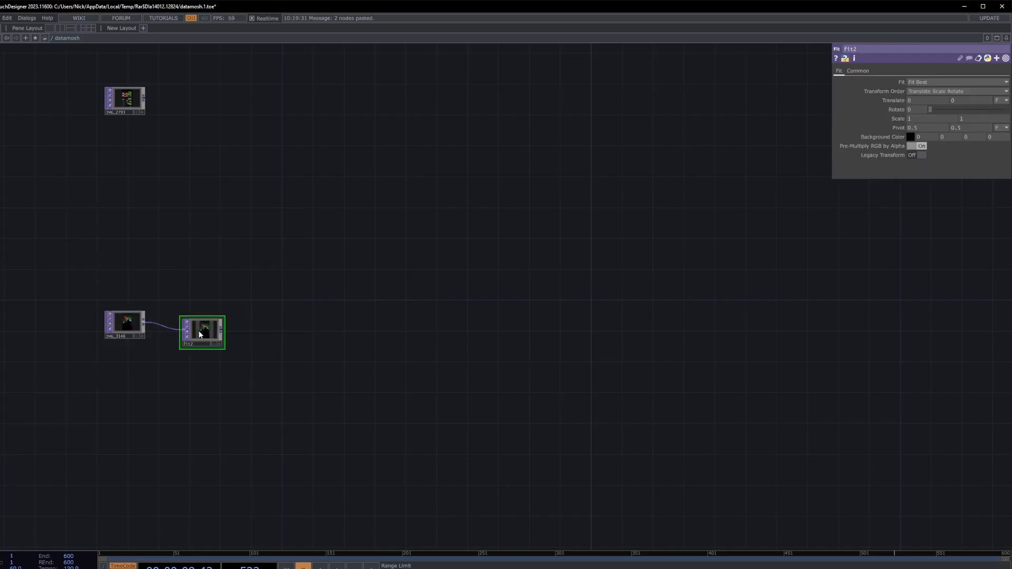
{"action": "left_click_drag", "start_coordinate": [202, 332], "coordinate": [240, 324]}
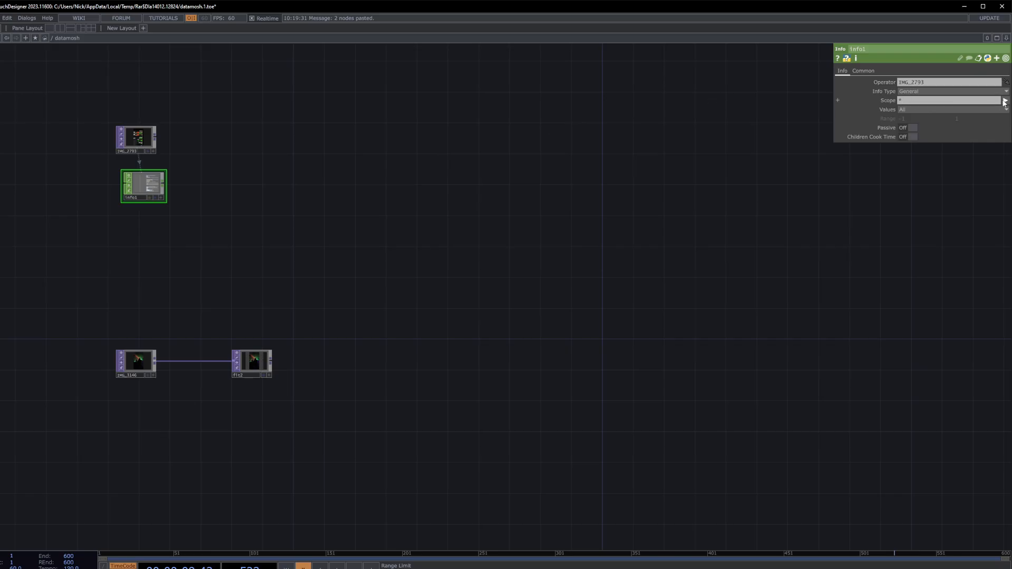
{"action": "type", "text": "file_resx"}
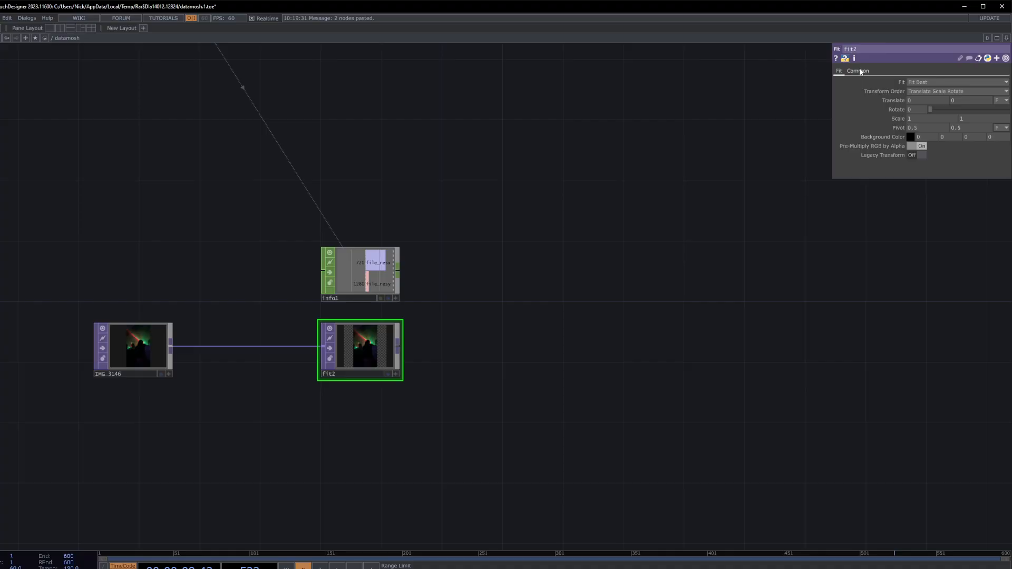
Step: Set fit2's Common output resolution to IMG_2793's 720×1280 and adjust the Fit mode
{"action": "left_click", "coordinate": [857, 71]}
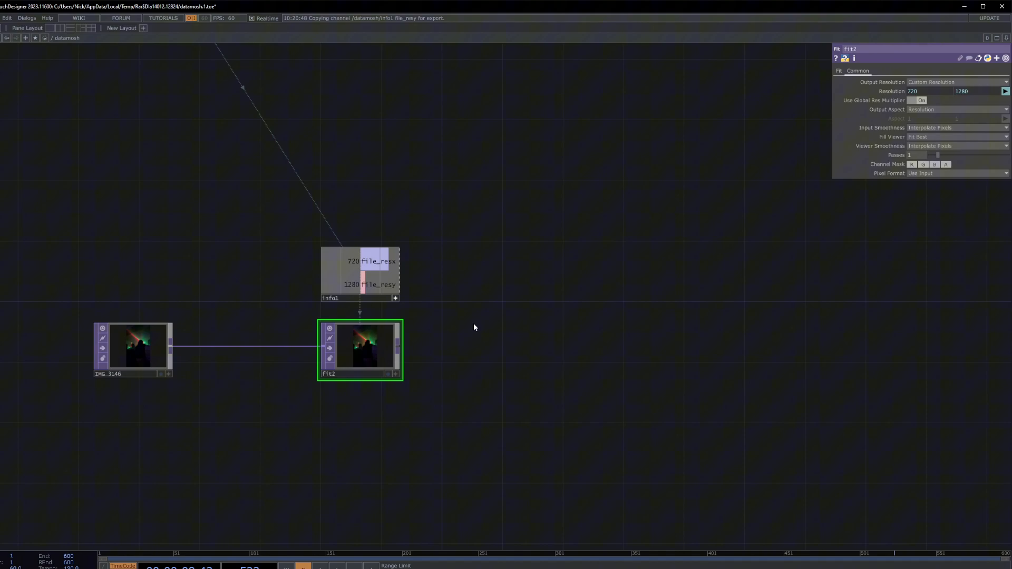
{"action": "mouse_move", "coordinate": [387, 340]}
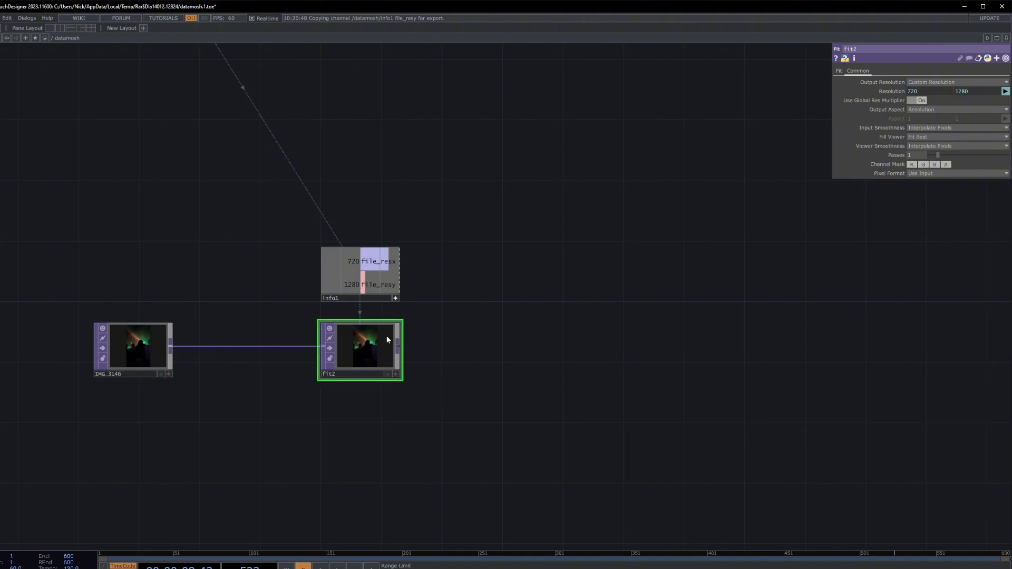
{"action": "mouse_move", "coordinate": [368, 361]}
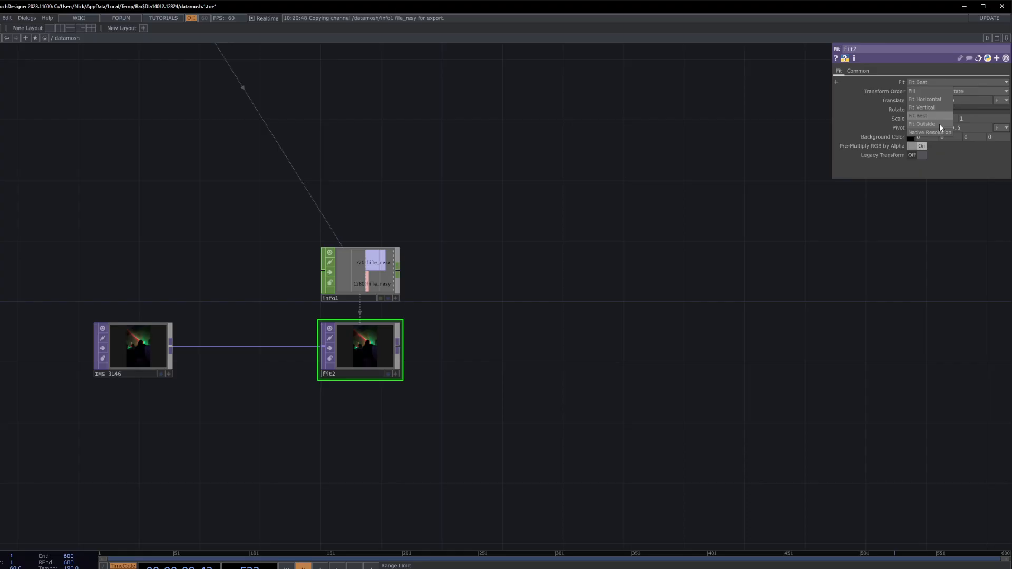
{"action": "left_click", "coordinate": [923, 125]}
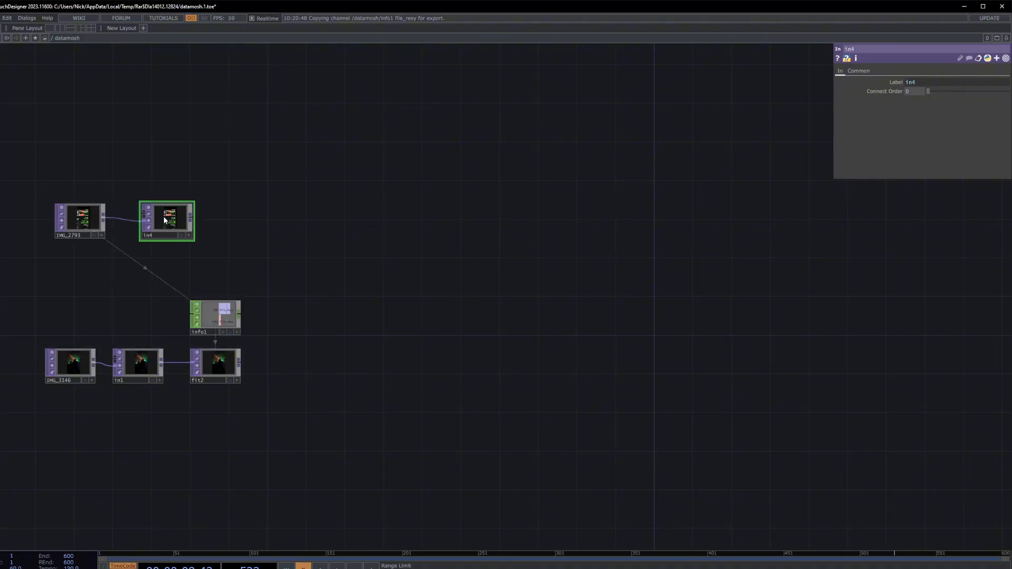
Step: Move in4 next to IMG_2793 and select the IMG_2793 clip to inspect its settings
{"action": "left_click_drag", "start_coordinate": [166, 219], "coordinate": [156, 221]}
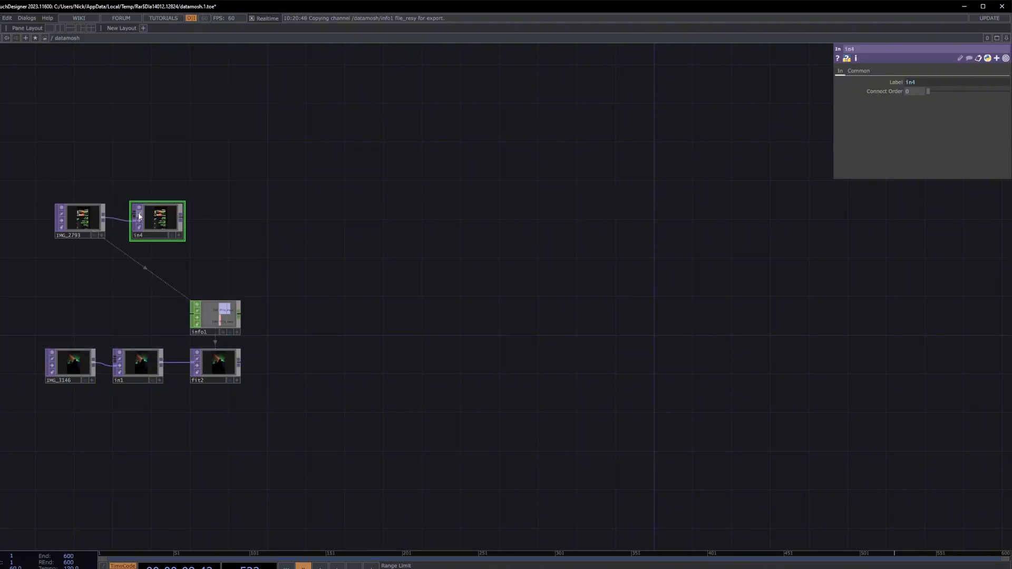
{"action": "mouse_move", "coordinate": [105, 201]}
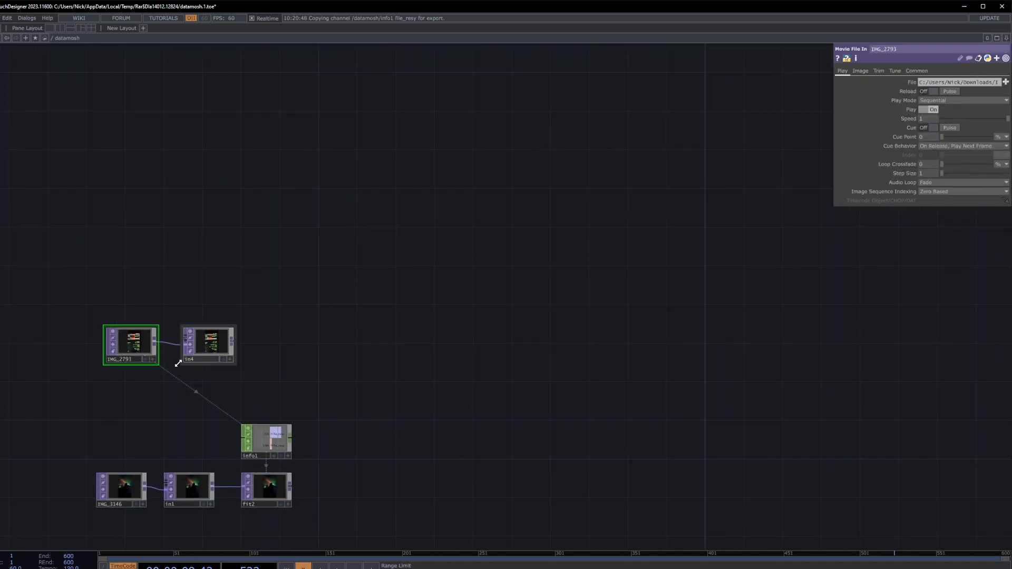
{"action": "left_click", "coordinate": [207, 345]}
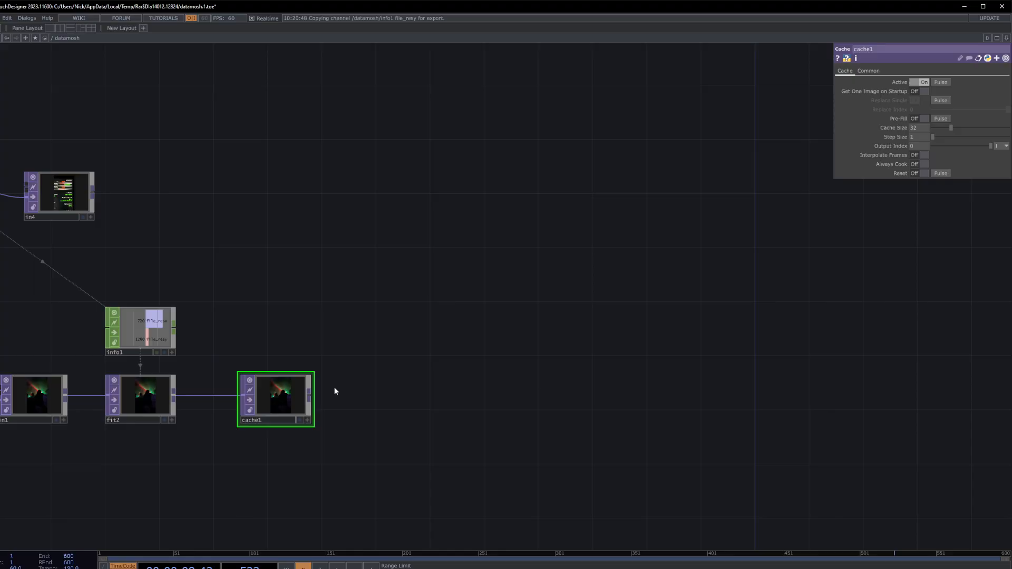
{"action": "mouse_move", "coordinate": [348, 391]}
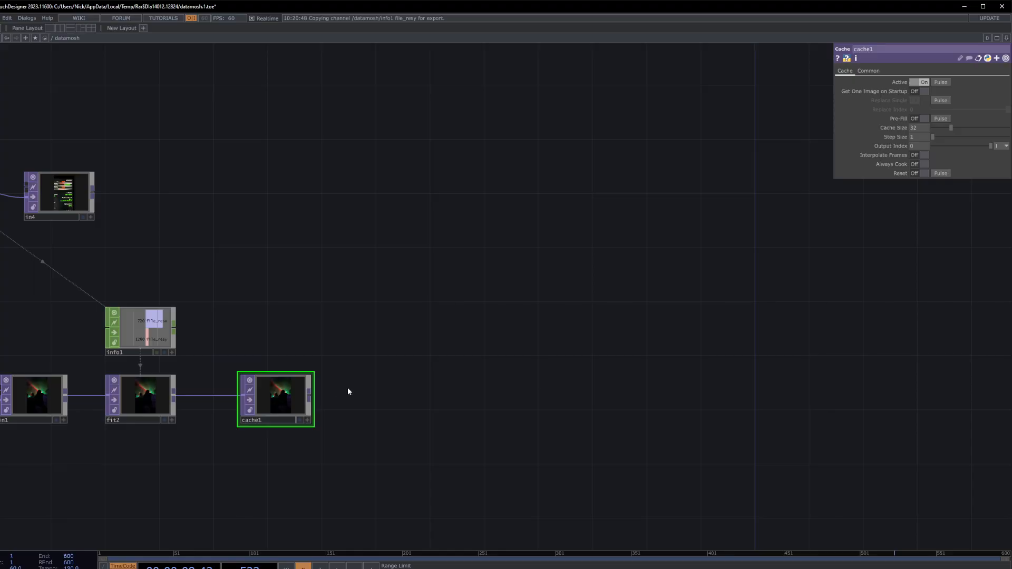
{"action": "mouse_move", "coordinate": [358, 372]}
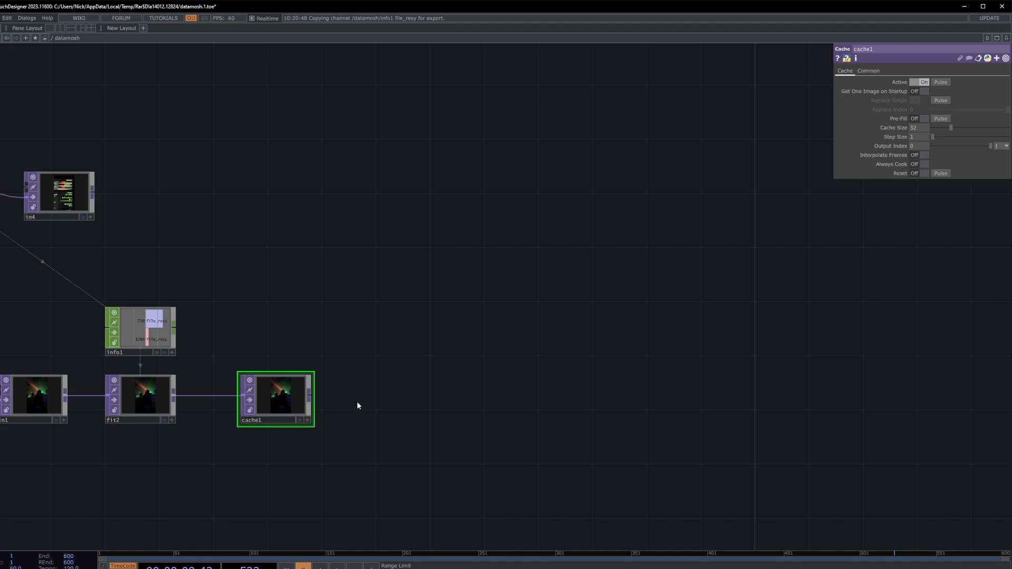
{"action": "mouse_move", "coordinate": [821, 146]}
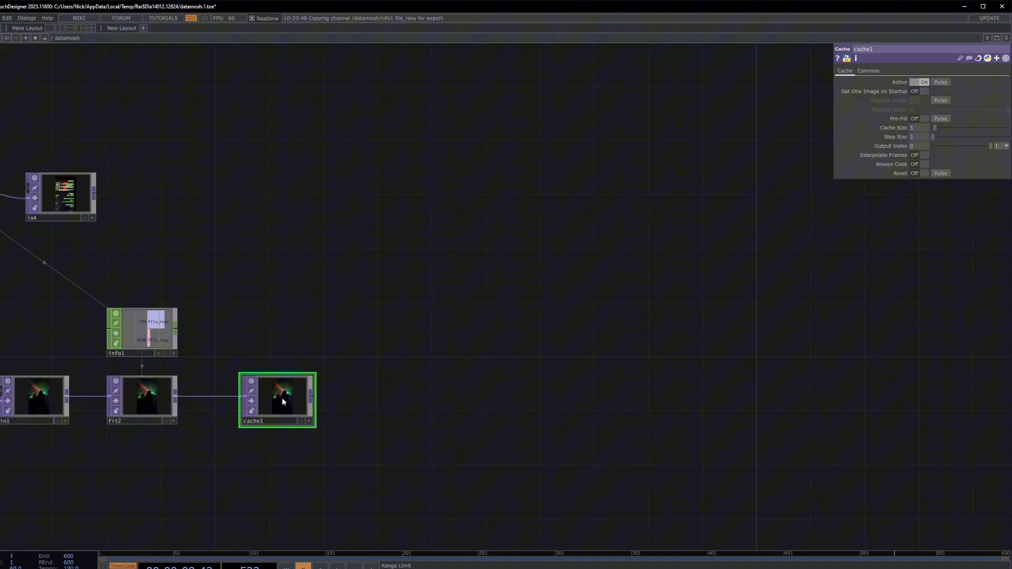
{"action": "mouse_move", "coordinate": [379, 403]}
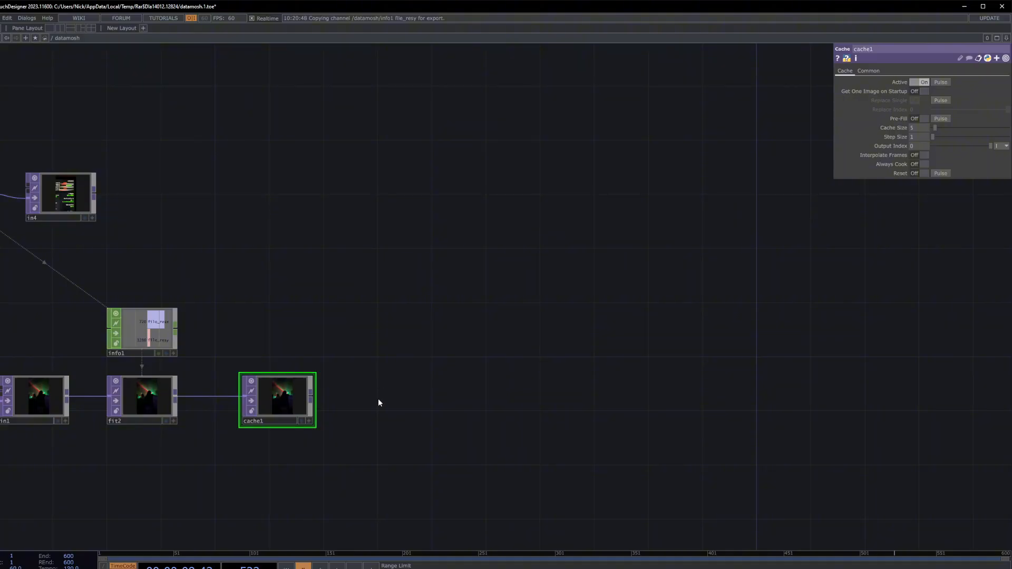
{"action": "mouse_move", "coordinate": [935, 145]}
{"action": "type", "text": "ca"}
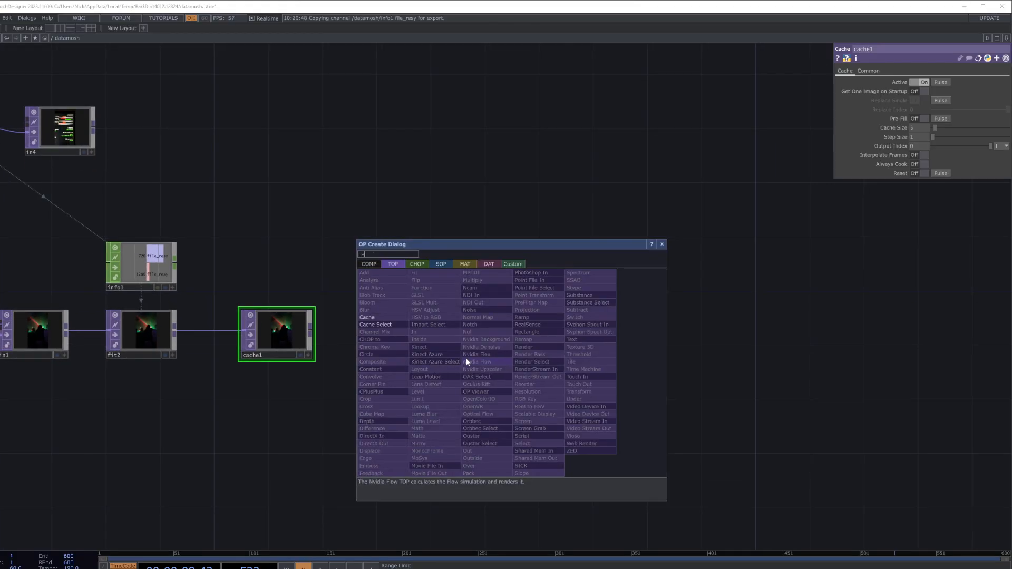
Step: Add cacheselect1 below cache1 and link it to read from cache1 at index -5
{"action": "left_click", "coordinate": [374, 324]}
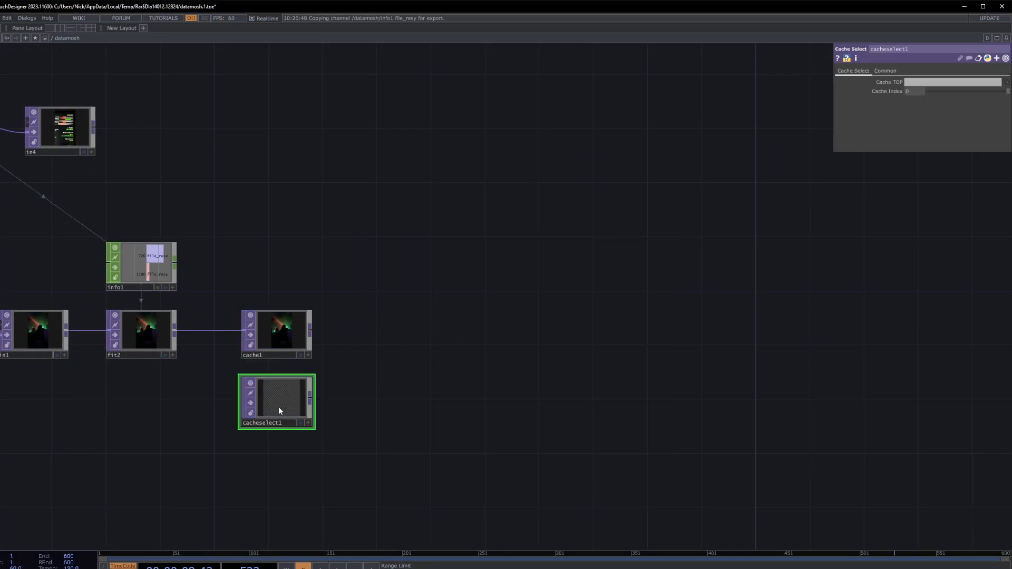
{"action": "left_click", "coordinate": [277, 331]}
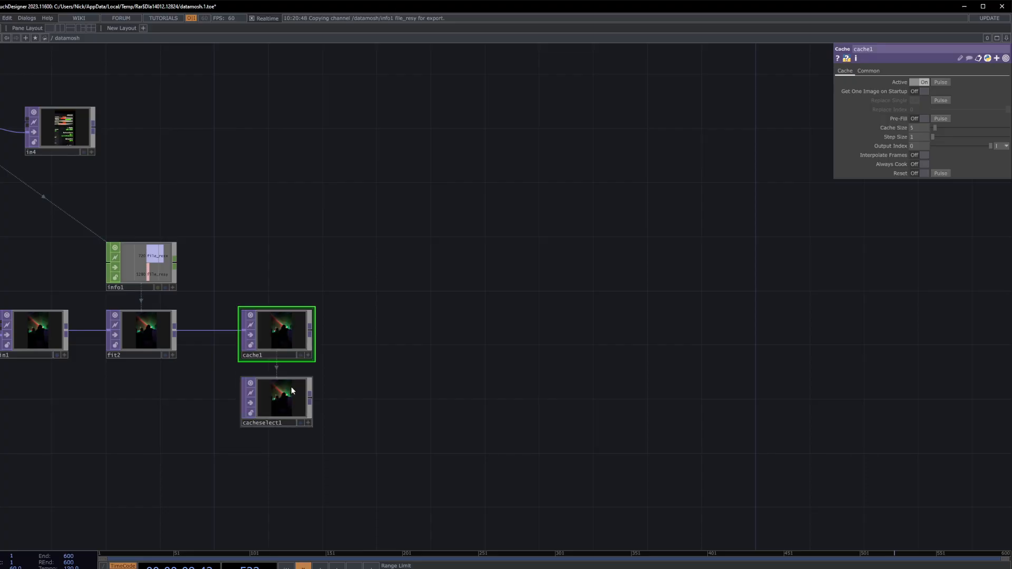
{"action": "left_click", "coordinate": [275, 401]}
{"action": "type", "text": "com"}
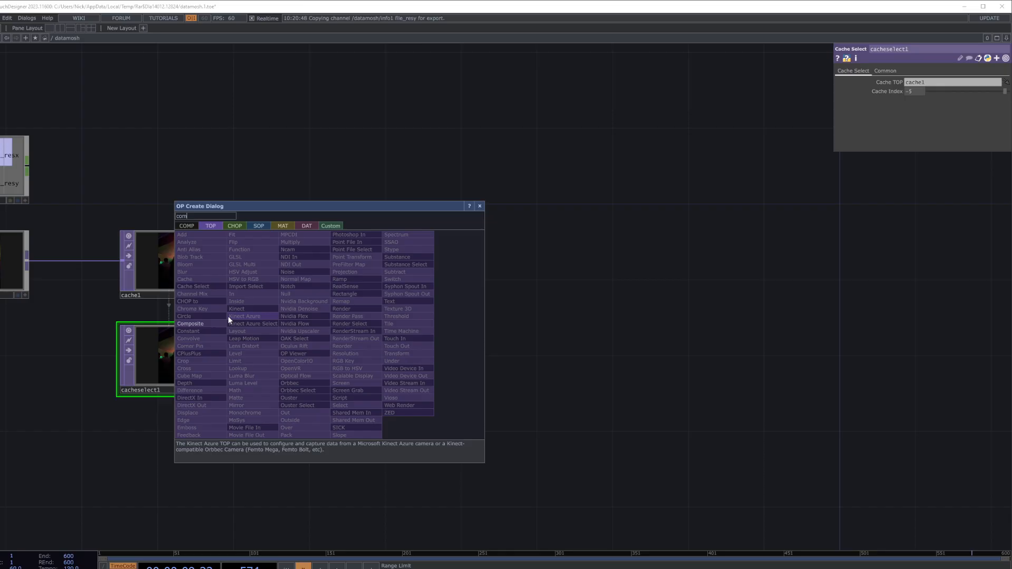
Step: Select comp1 and choose Multiply from its Operation blend modes
{"action": "left_click", "coordinate": [191, 324]}
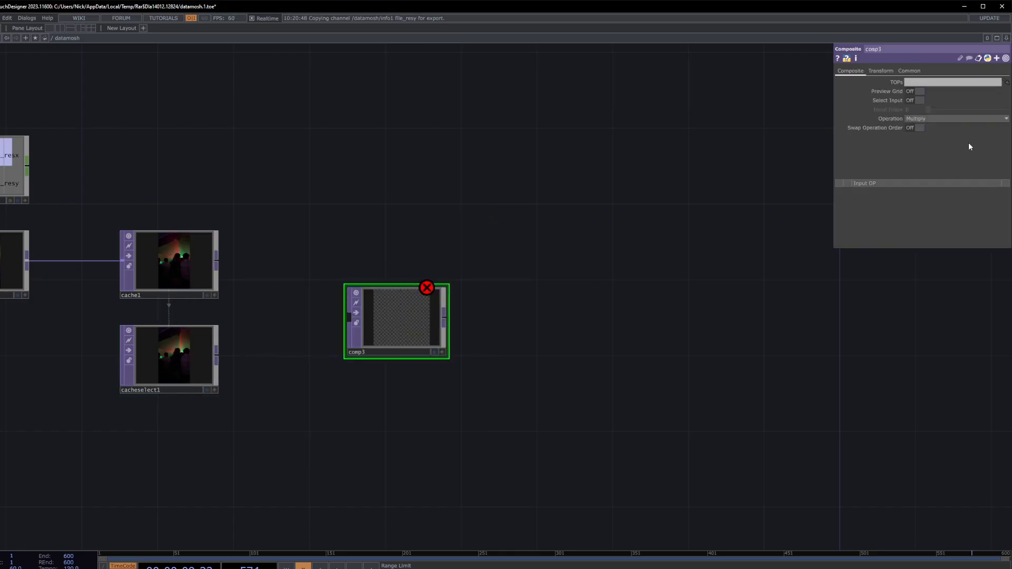
{"action": "left_click", "coordinate": [957, 118]}
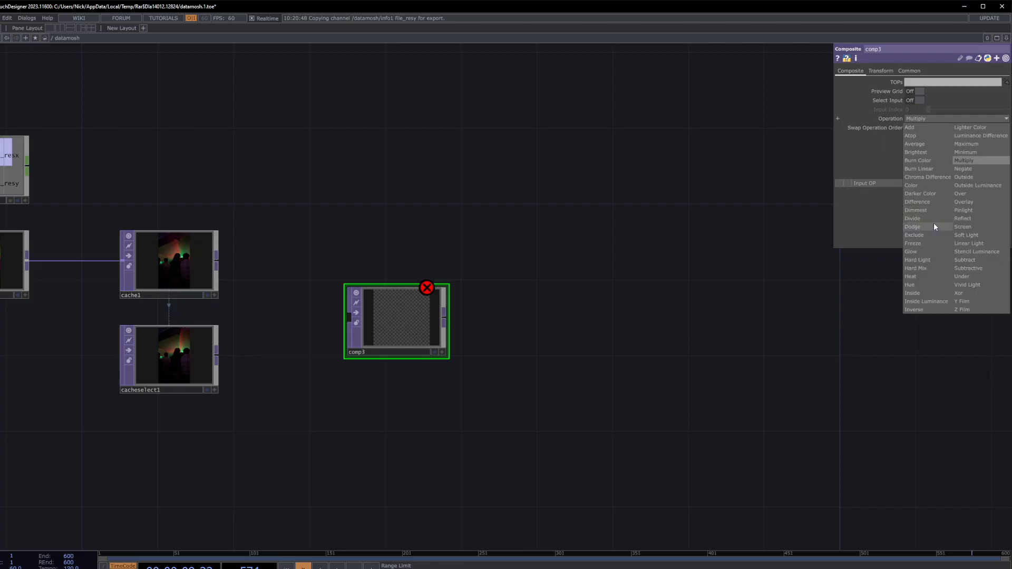
{"action": "left_click", "coordinate": [916, 202]}
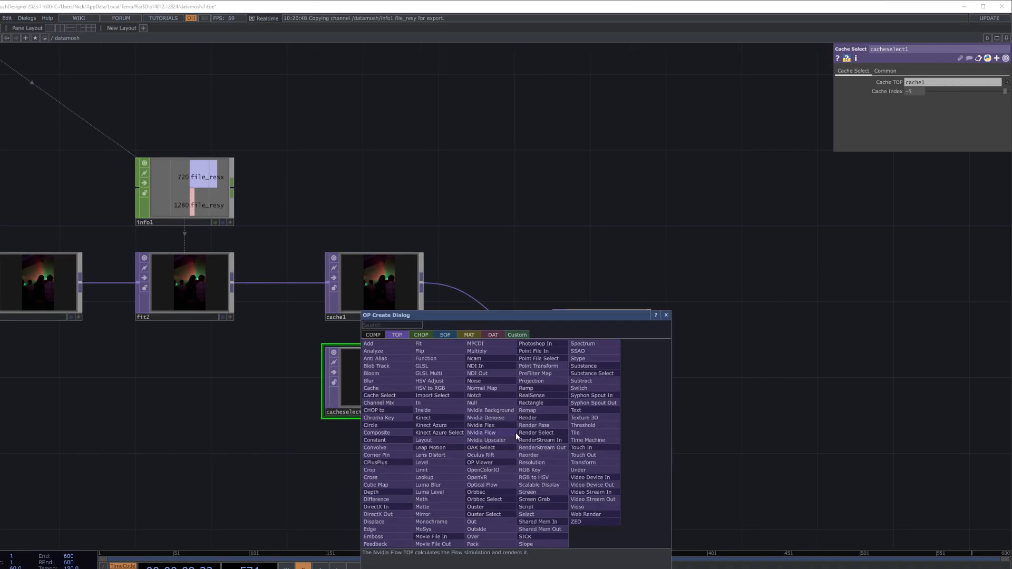
Step: Add comp3 combining cache1 and cacheselect1 and review its Difference operation
{"action": "type", "text": "op"}
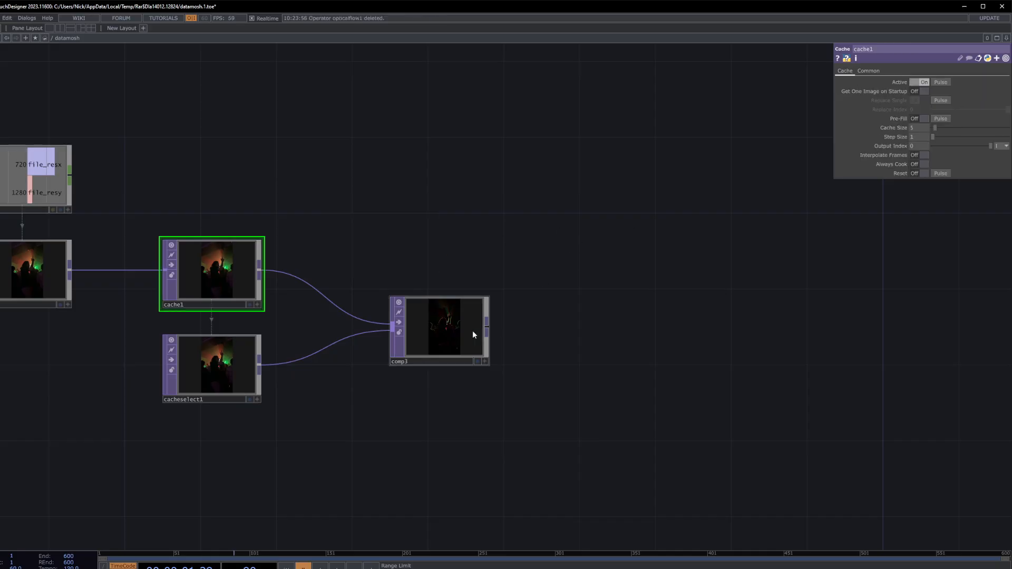
{"action": "left_click", "coordinate": [444, 326]}
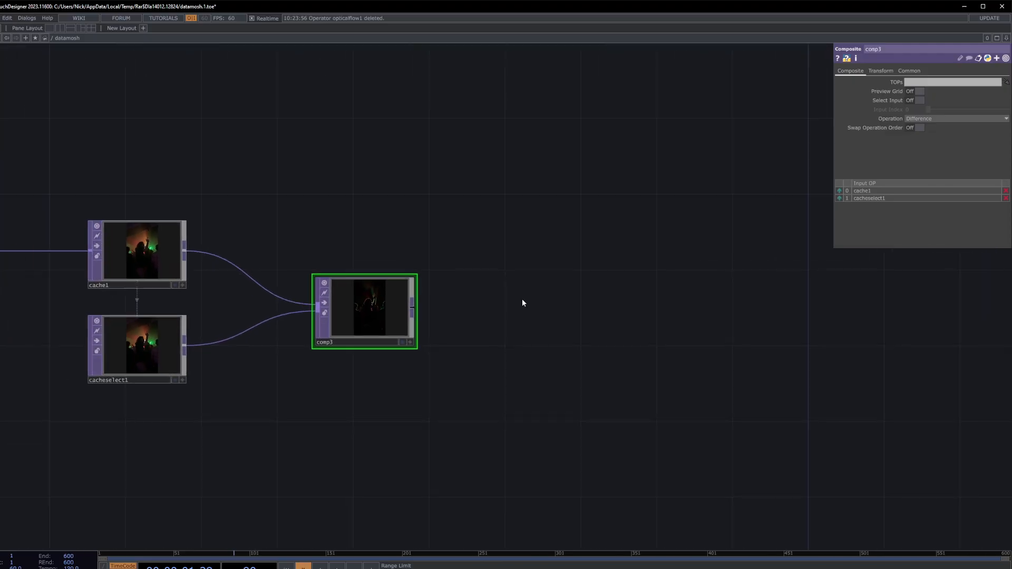
{"action": "mouse_move", "coordinate": [418, 311]}
{"action": "type", "text": "lev"}
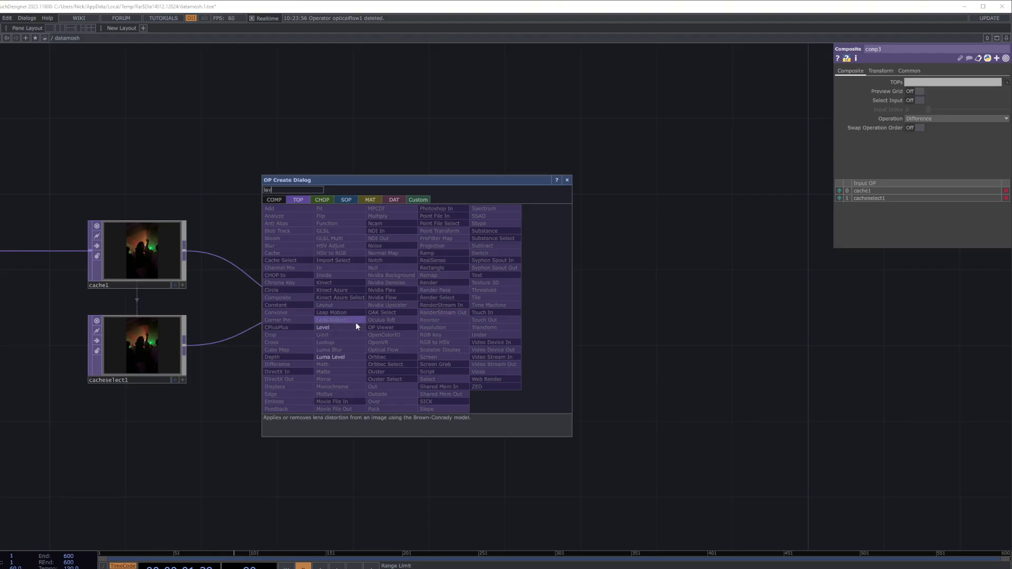
Step: Add level4 after comp3 with contrast raised to 1.41 and brightness to 1.49
{"action": "left_click", "coordinate": [323, 327]}
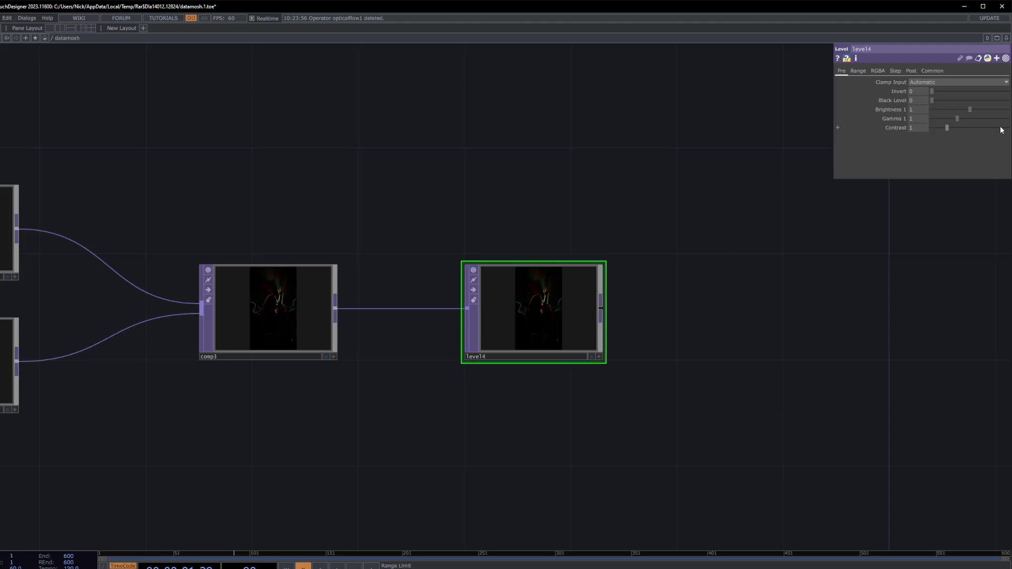
{"action": "left_click_drag", "start_coordinate": [948, 127], "coordinate": [954, 128]}
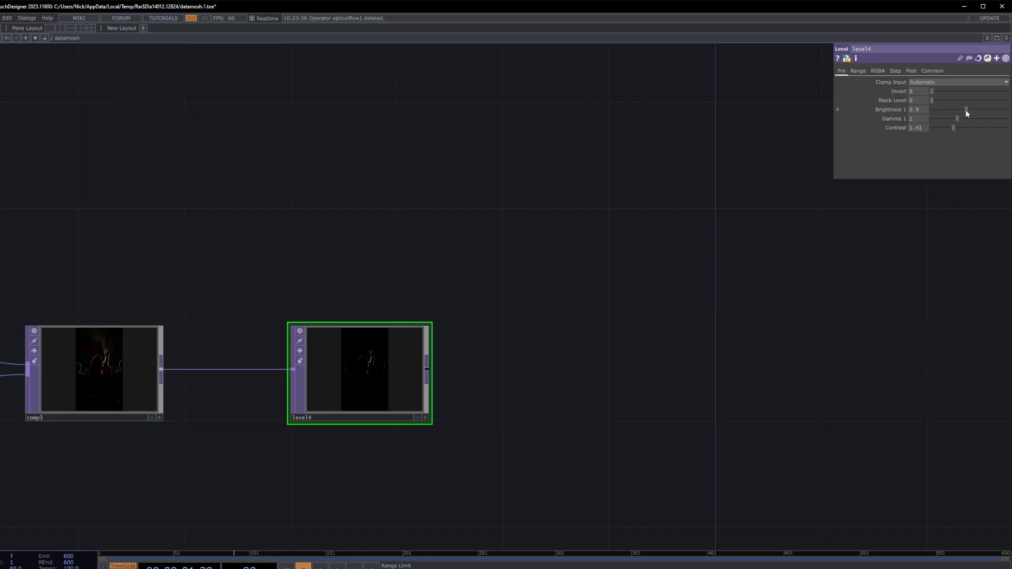
{"action": "left_click_drag", "start_coordinate": [967, 109], "coordinate": [995, 109]}
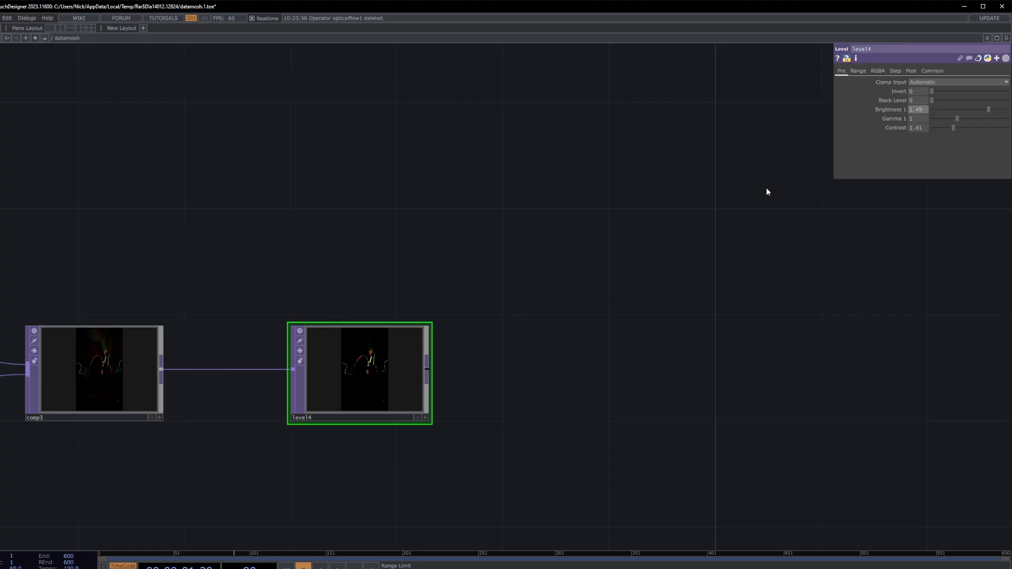
{"action": "mouse_move", "coordinate": [924, 151]}
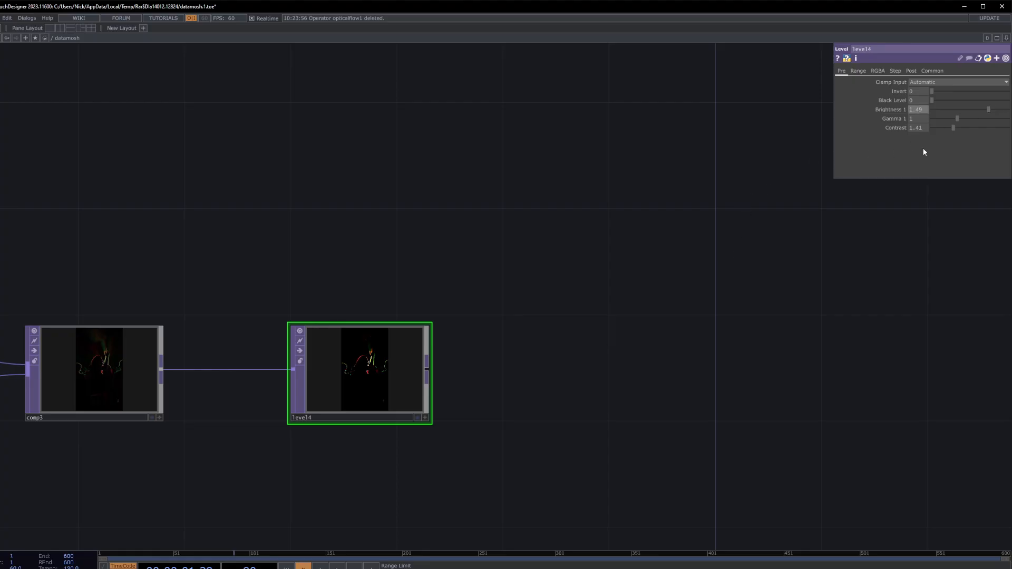
{"action": "mouse_move", "coordinate": [907, 143]}
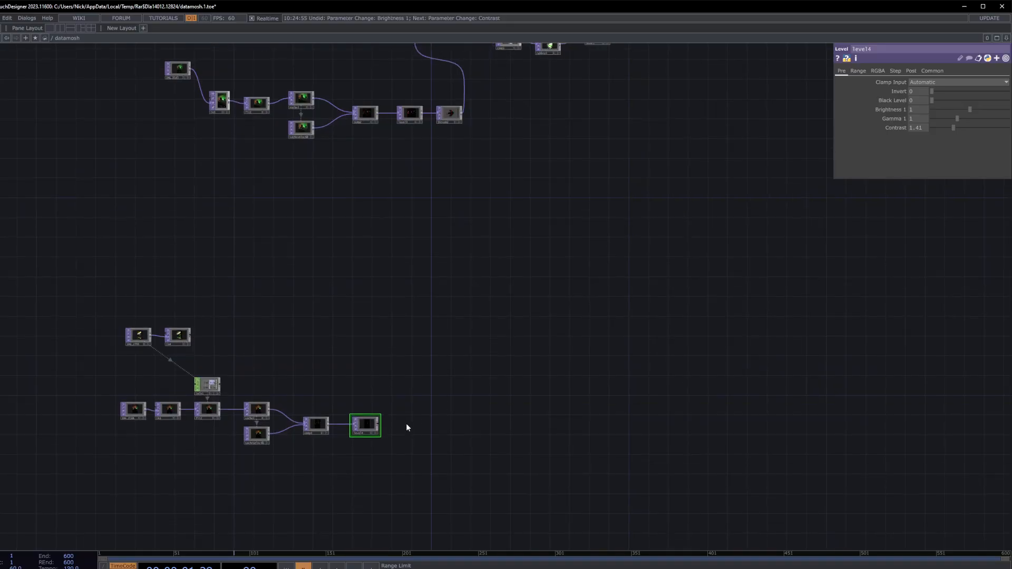
{"action": "mouse_move", "coordinate": [417, 359]}
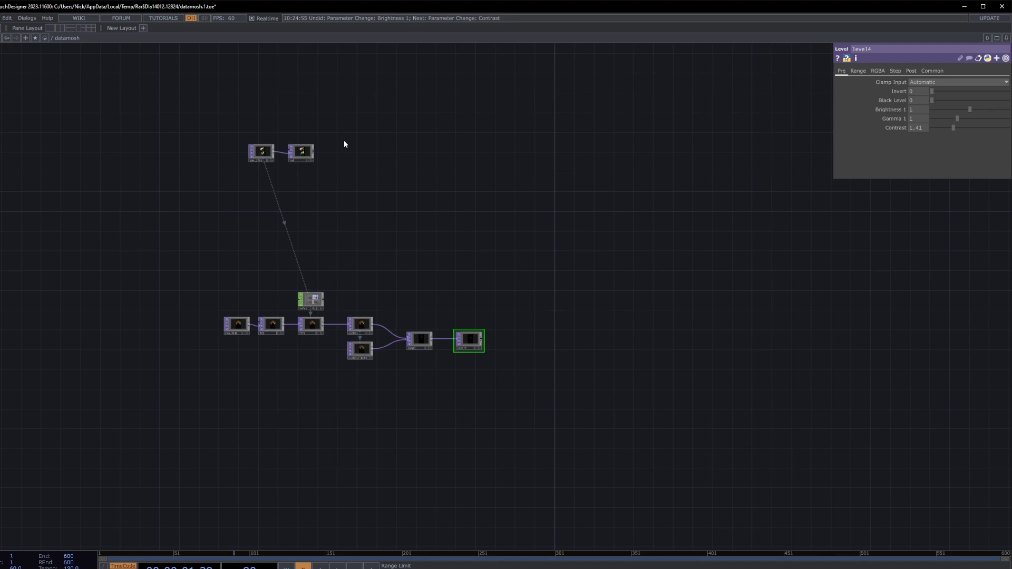
{"action": "mouse_move", "coordinate": [350, 141]}
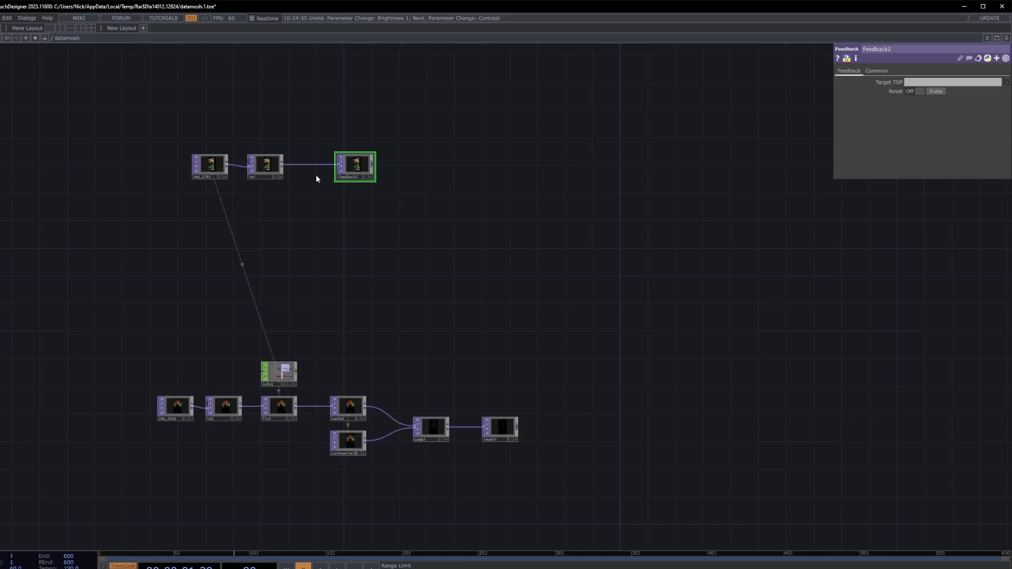
{"action": "mouse_move", "coordinate": [444, 164]}
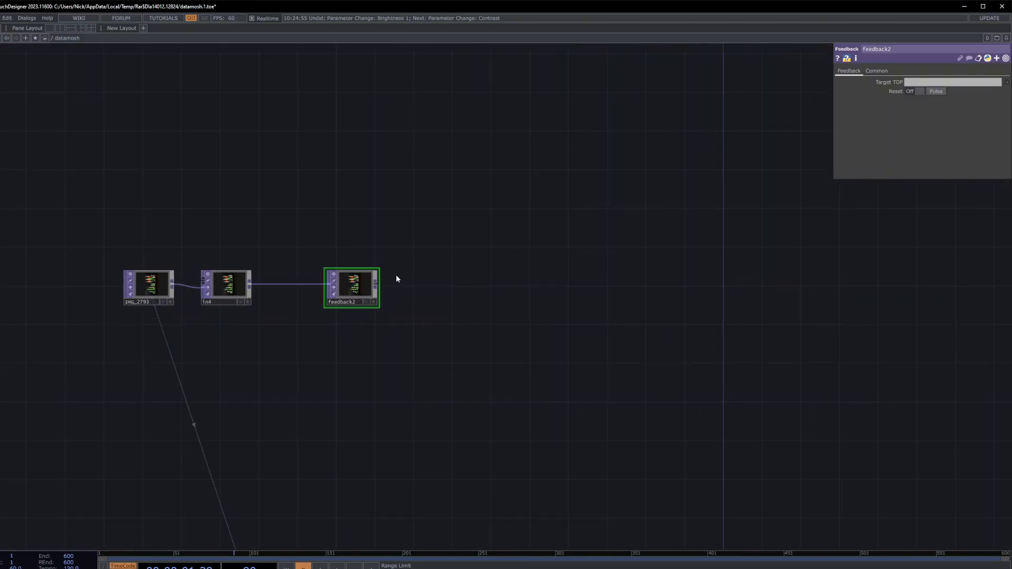
{"action": "mouse_move", "coordinate": [402, 274]}
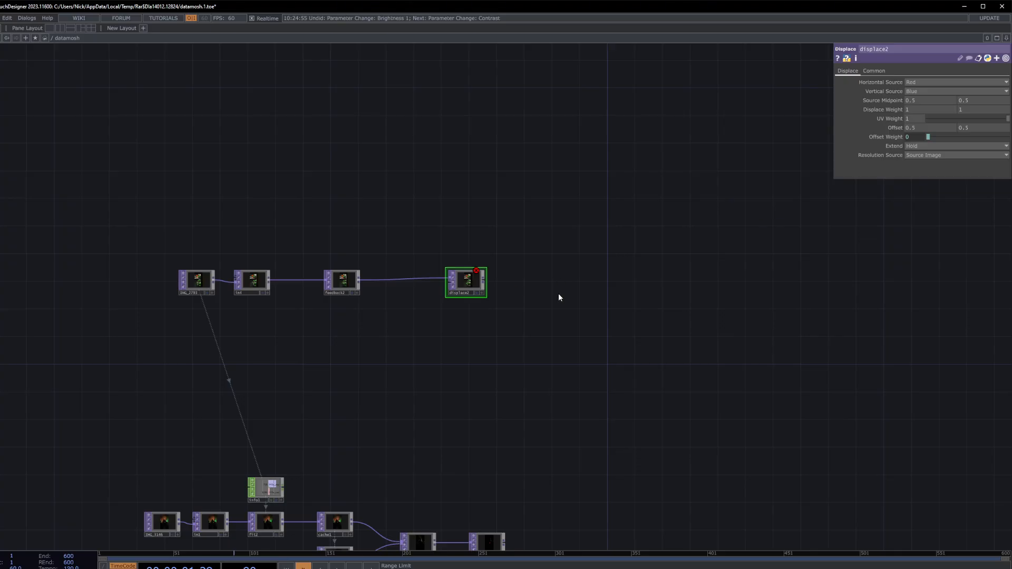
{"action": "mouse_move", "coordinate": [503, 468]}
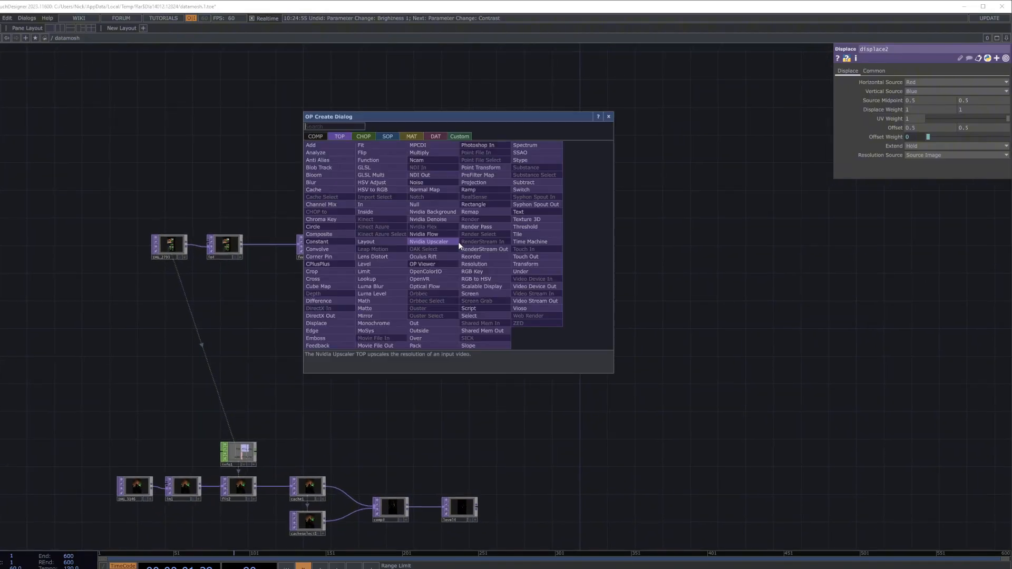
Step: Add level5 after displace2 on the feedback branch
{"action": "left_click", "coordinate": [372, 256]}
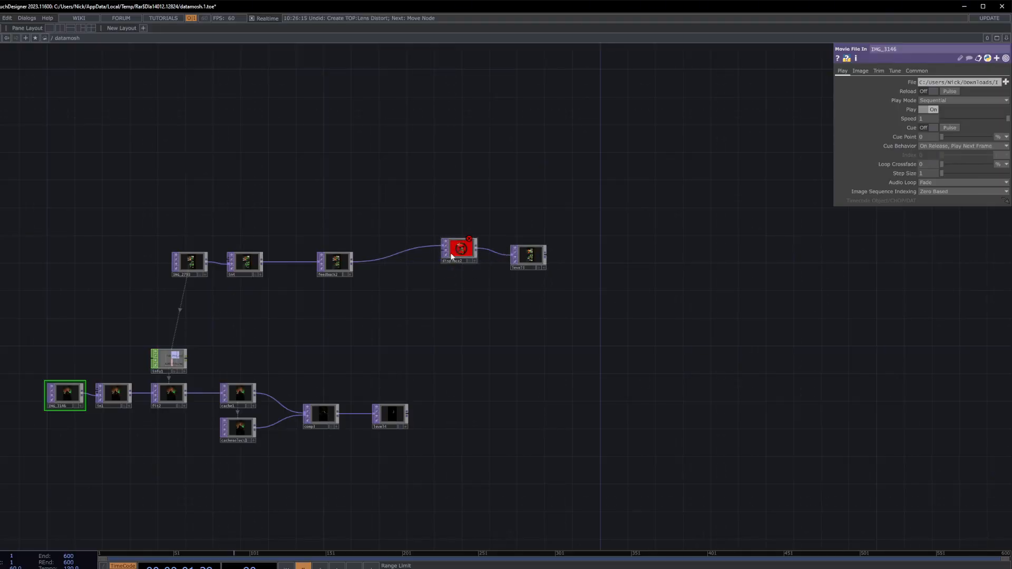
{"action": "left_click", "coordinate": [445, 251]}
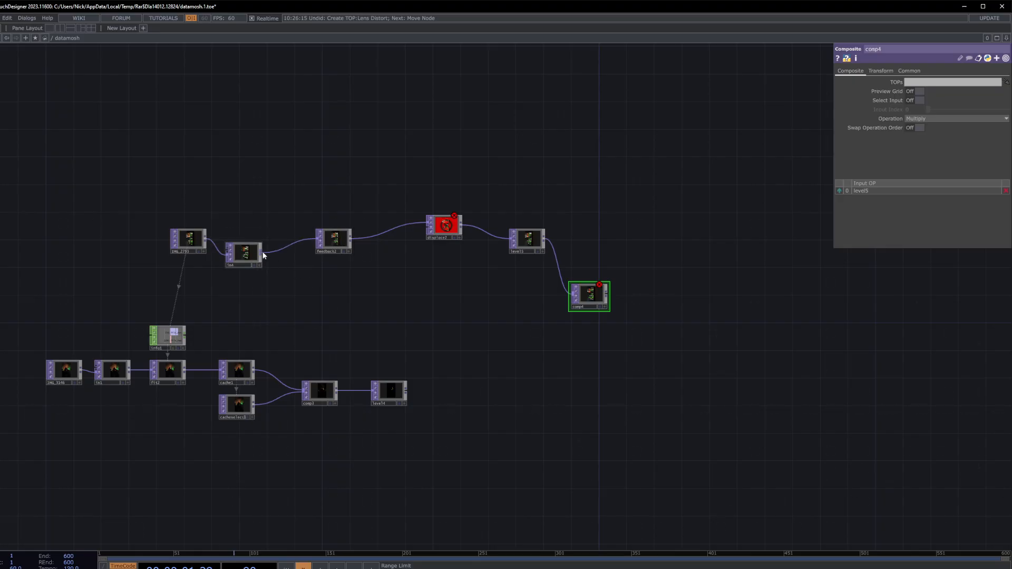
Step: Wire in4 into comp4's second input and set its Operation to Maximum
{"action": "left_click_drag", "start_coordinate": [260, 252], "coordinate": [573, 295]}
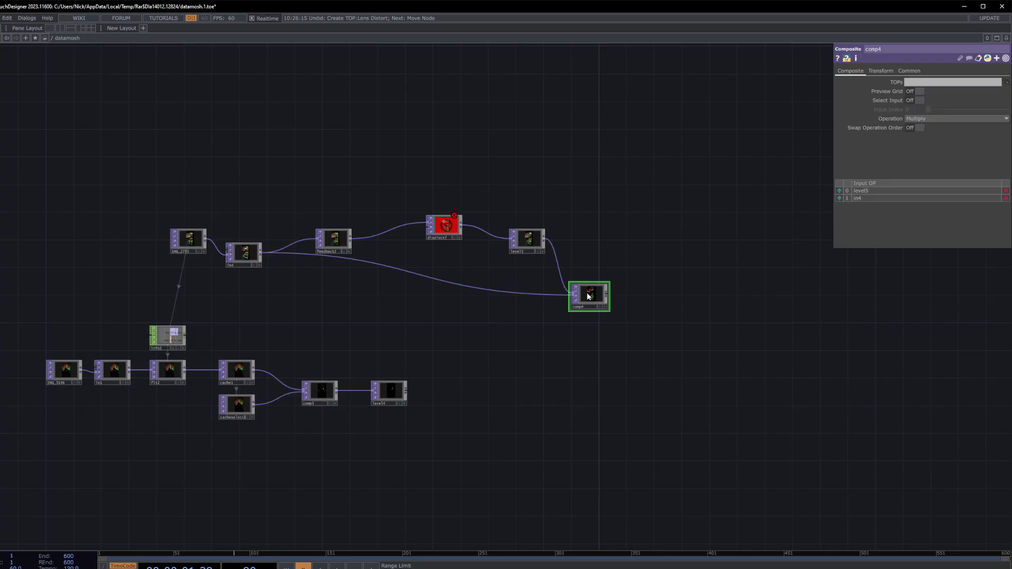
{"action": "mouse_move", "coordinate": [1005, 417]}
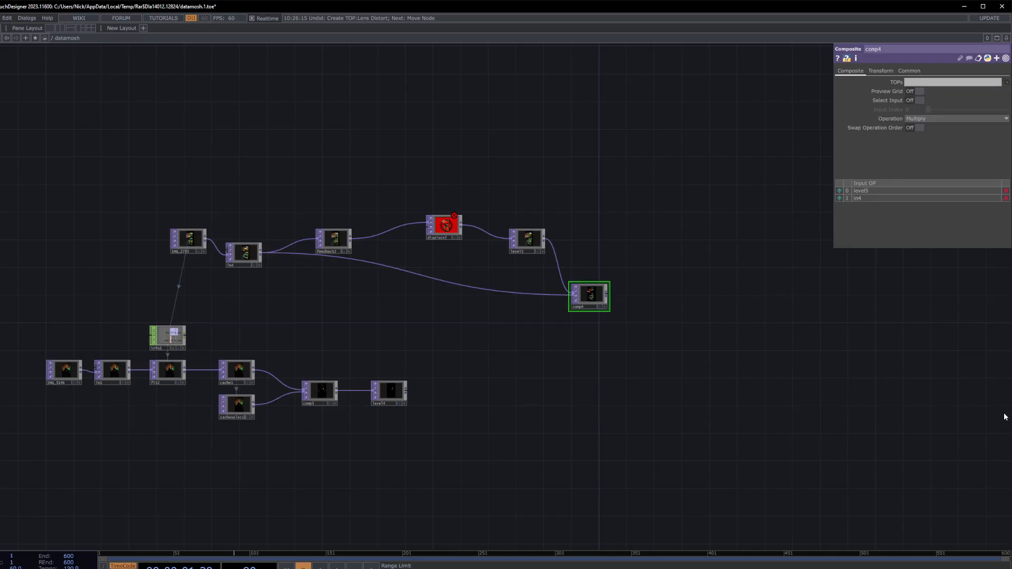
{"action": "mouse_move", "coordinate": [928, 144]}
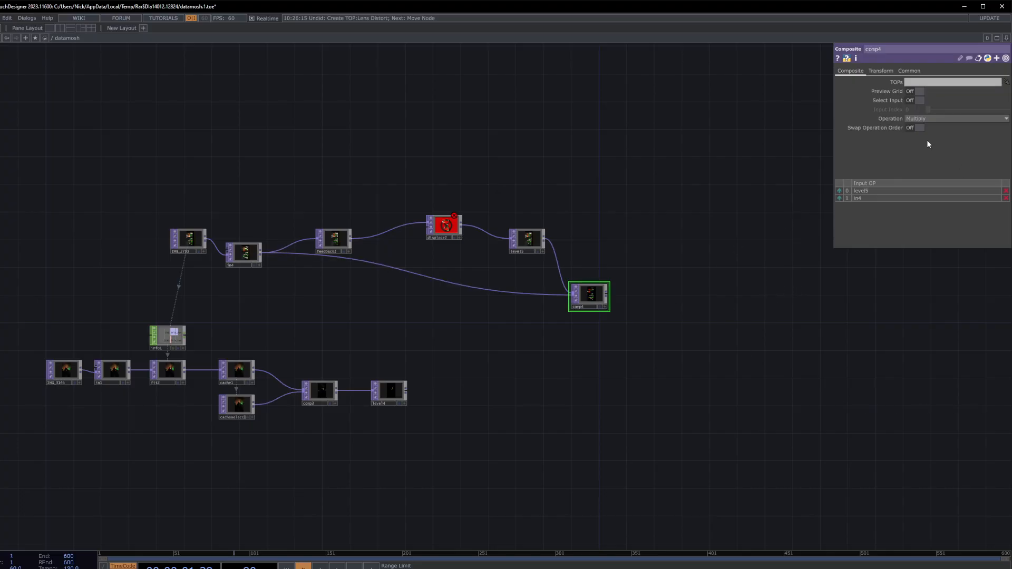
{"action": "left_click", "coordinate": [956, 118]}
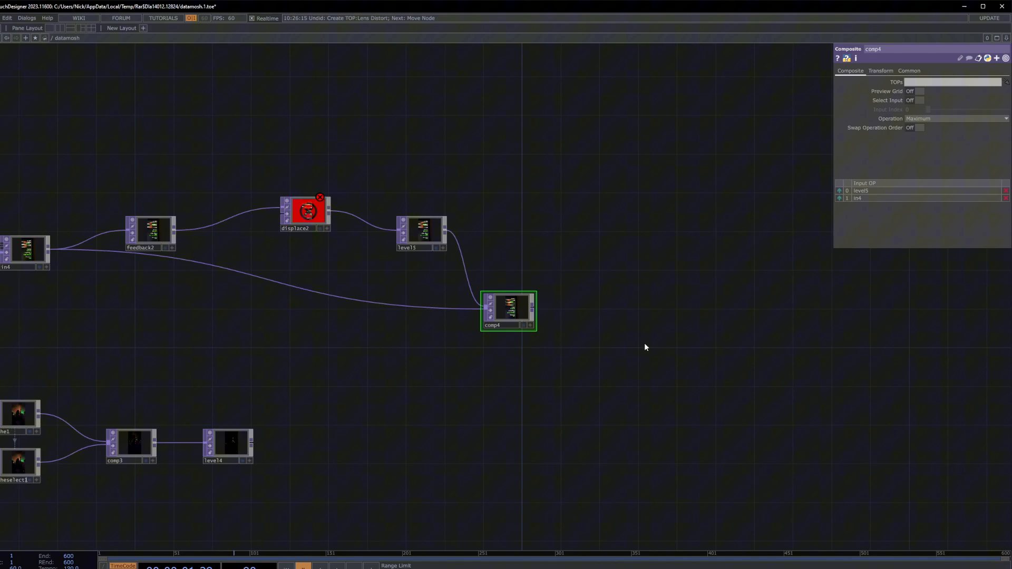
{"action": "mouse_move", "coordinate": [648, 342]}
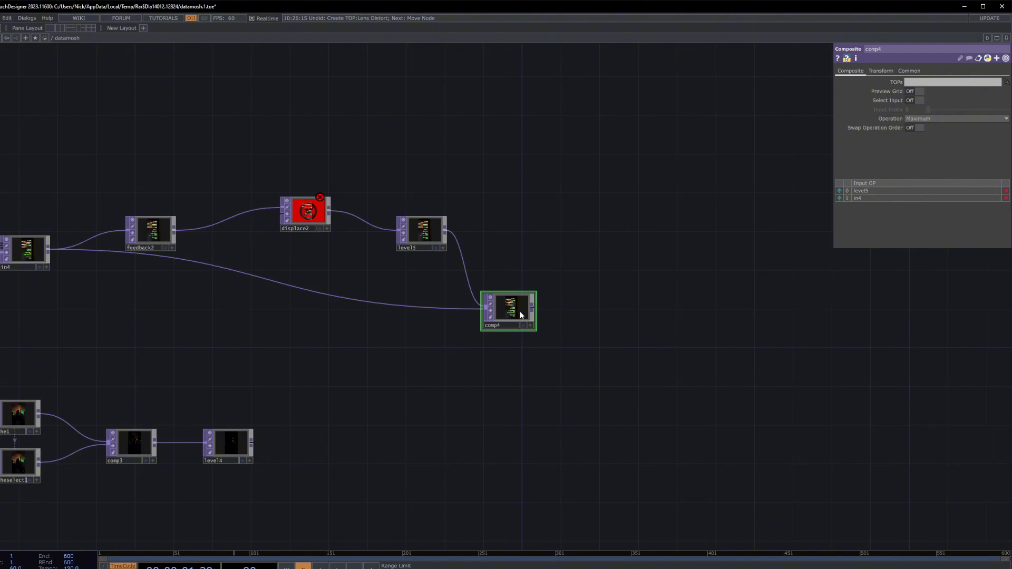
{"action": "mouse_move", "coordinate": [588, 290]}
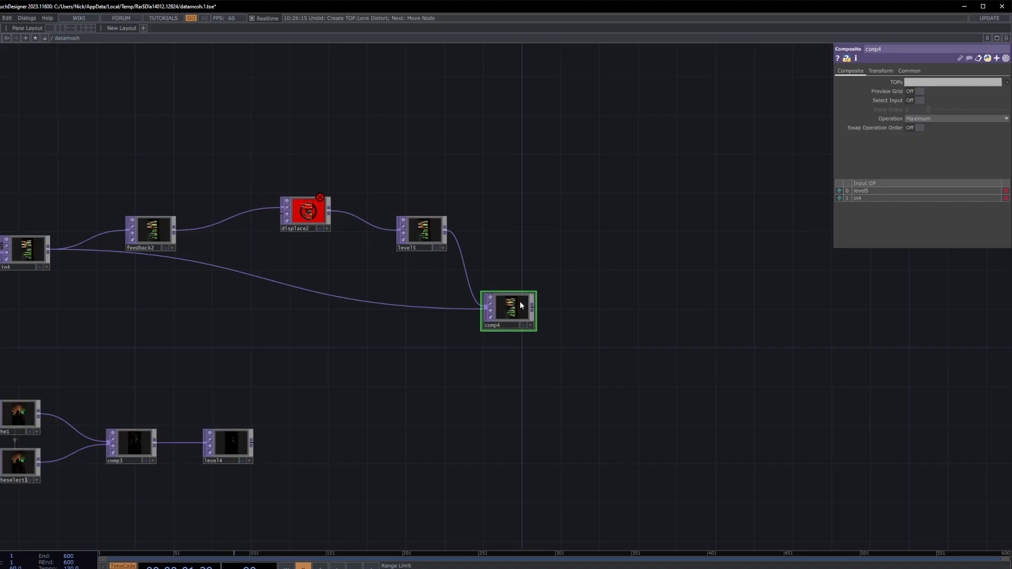
{"action": "mouse_move", "coordinate": [594, 315]}
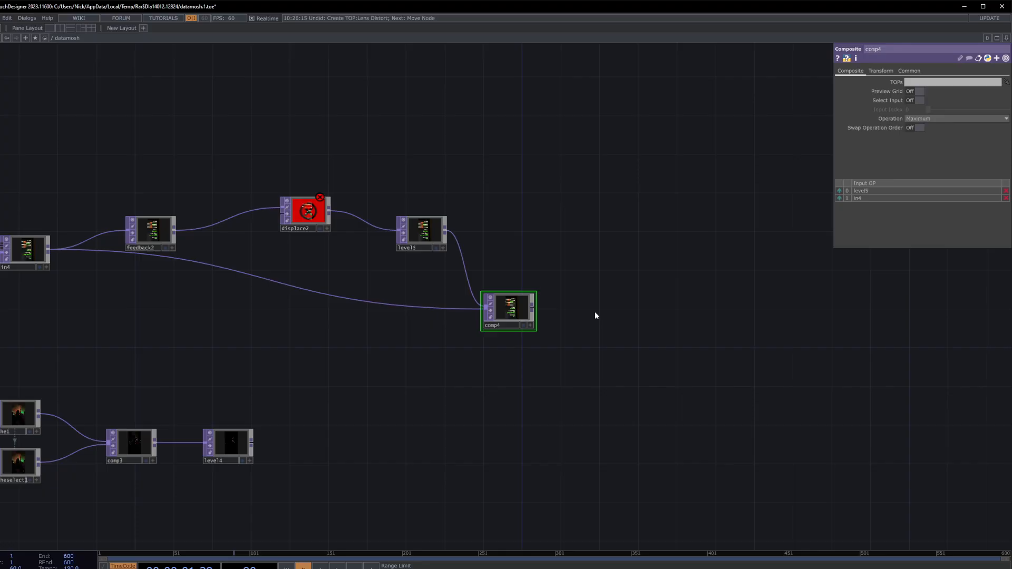
{"action": "left_click_drag", "start_coordinate": [594, 317], "coordinate": [523, 329]}
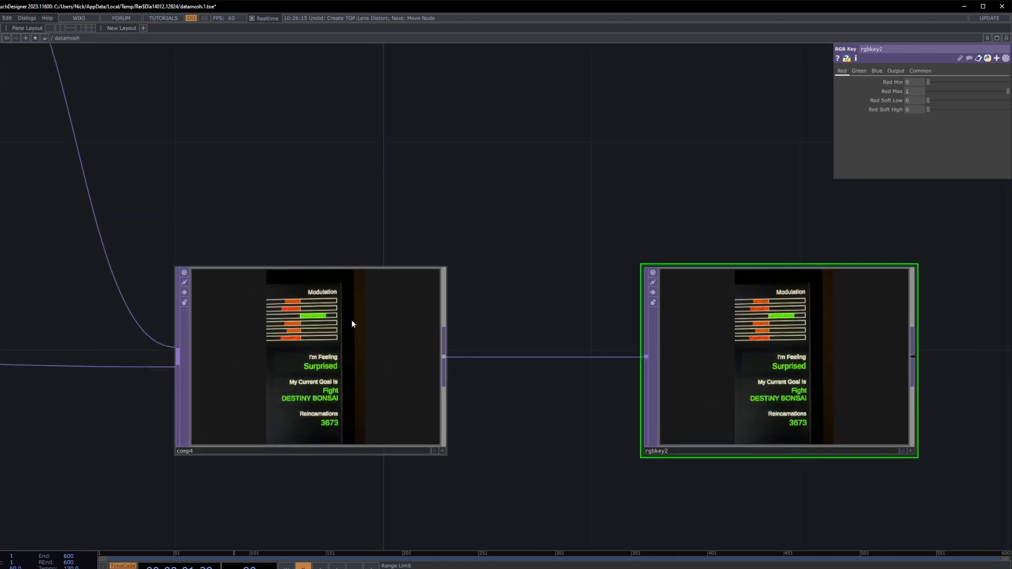
{"action": "mouse_move", "coordinate": [471, 335]}
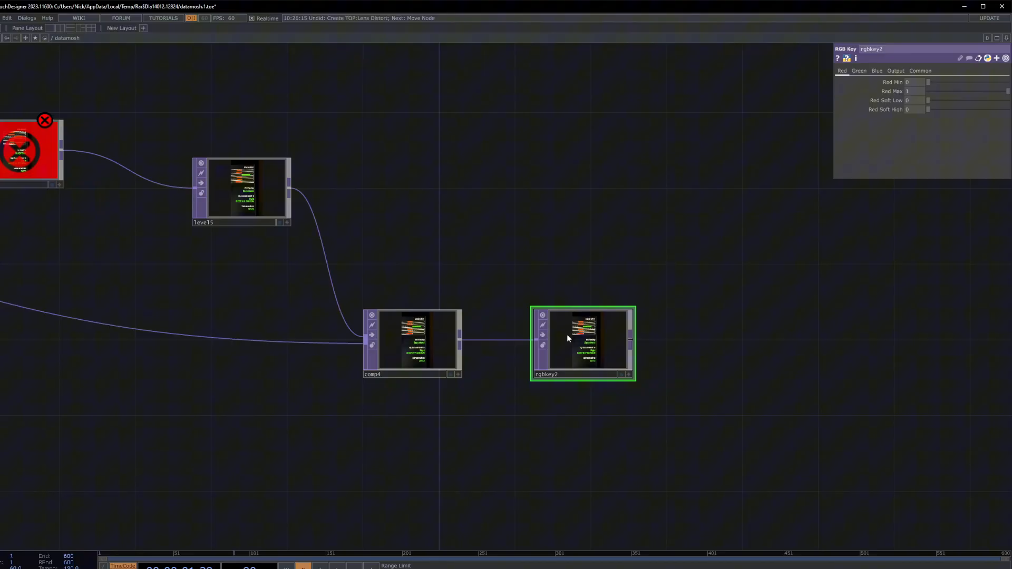
{"action": "mouse_move", "coordinate": [543, 335]}
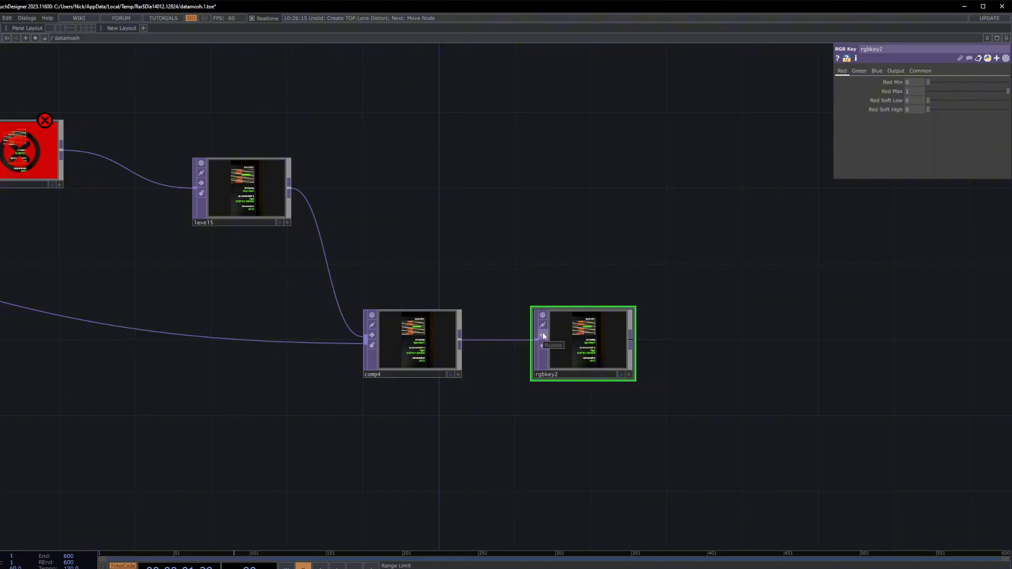
{"action": "mouse_move", "coordinate": [545, 336]}
{"action": "type", "text": "bg"}
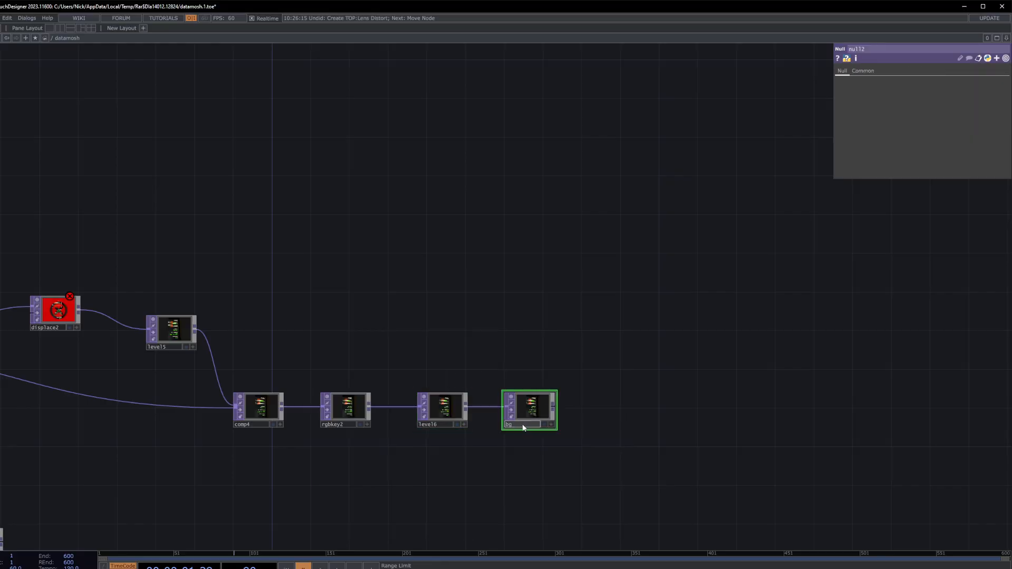
Step: Confirm the name 'bg' on the new null at the end of the chain
{"action": "left_click", "coordinate": [529, 408]}
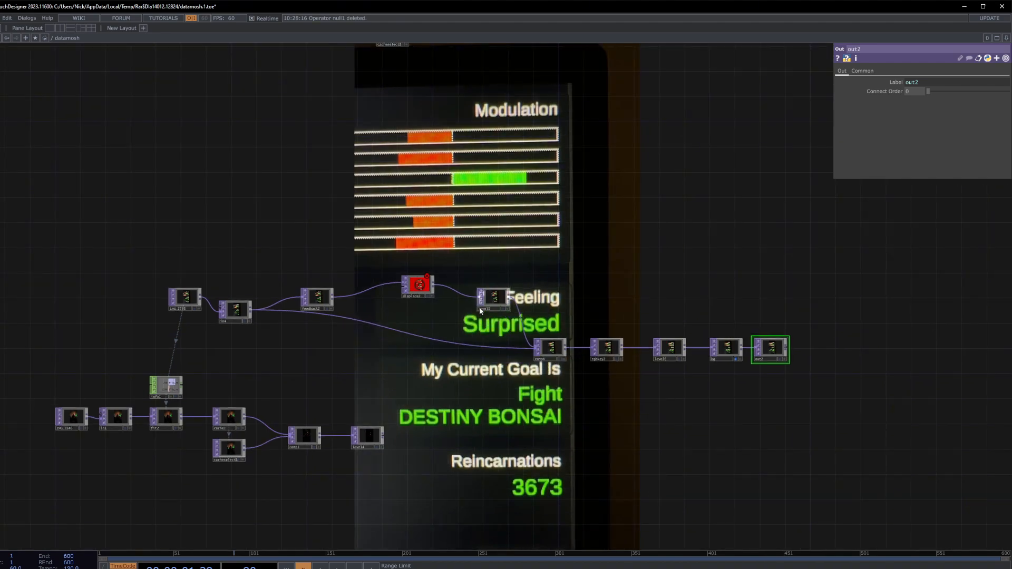
{"action": "left_click", "coordinate": [417, 287]}
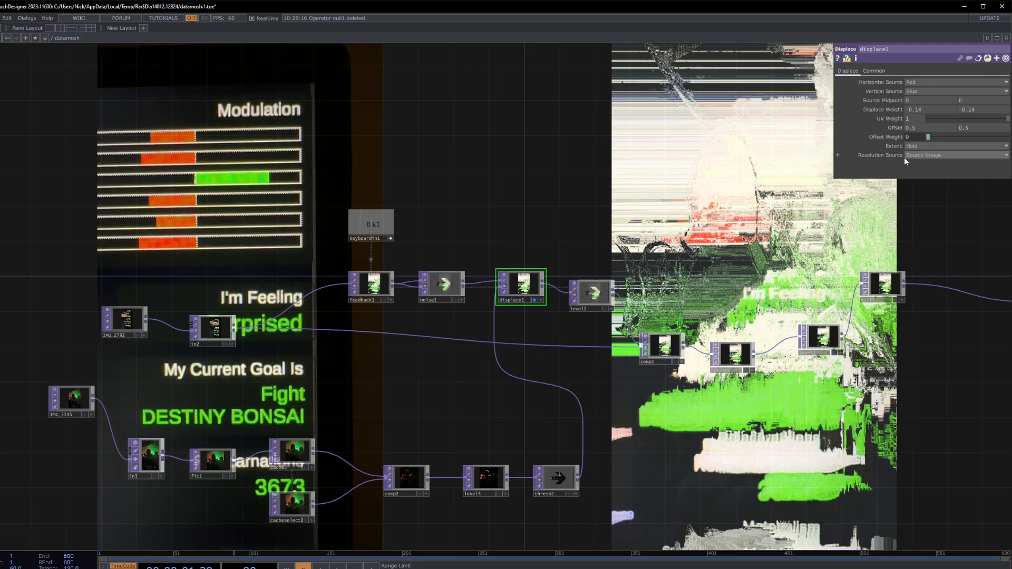
{"action": "left_click", "coordinate": [955, 145]}
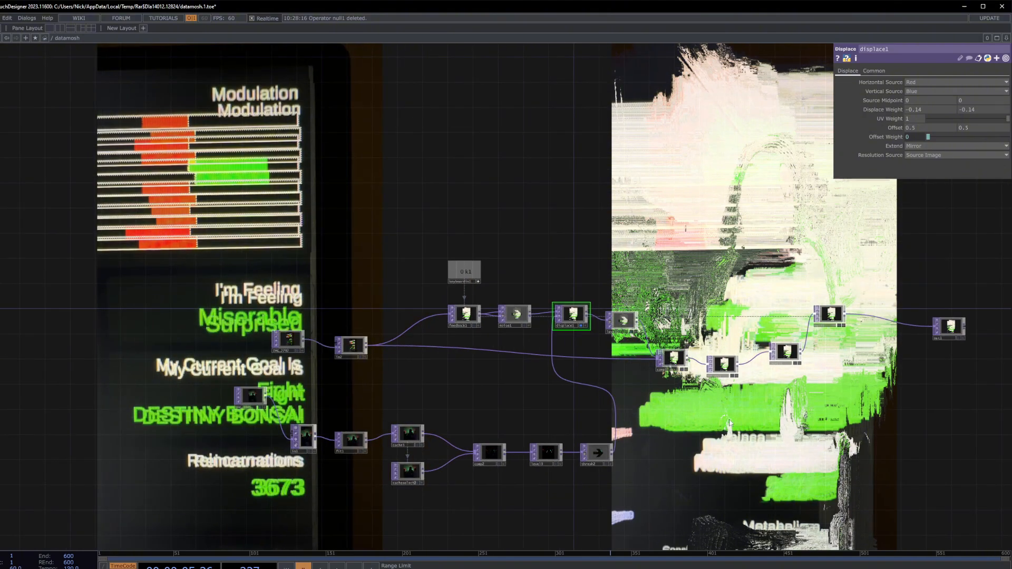
{"action": "left_click", "coordinate": [955, 146]}
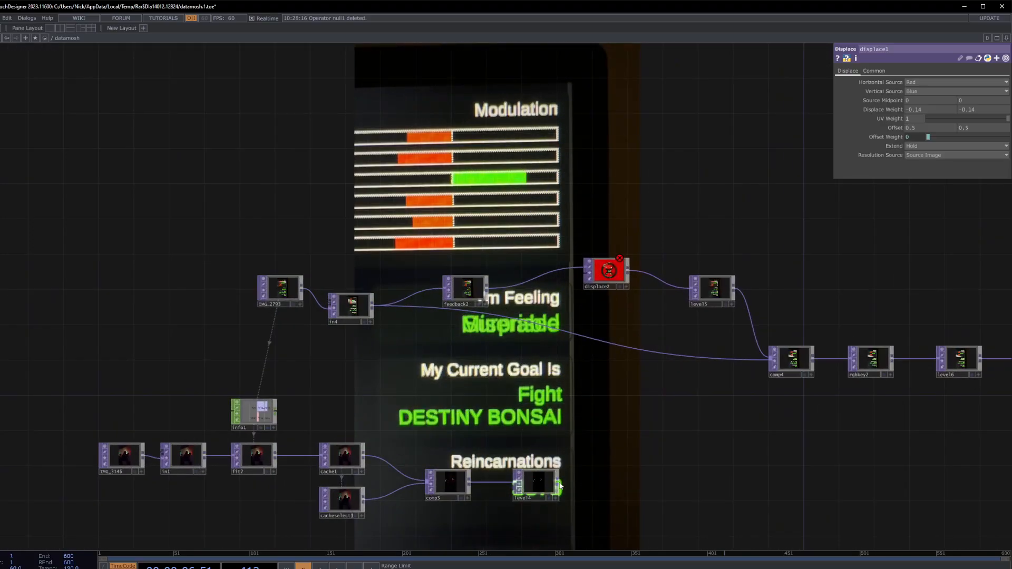
Step: Wire level14 into displace2 as its displacement map and select displace2
{"action": "left_click", "coordinate": [536, 483]}
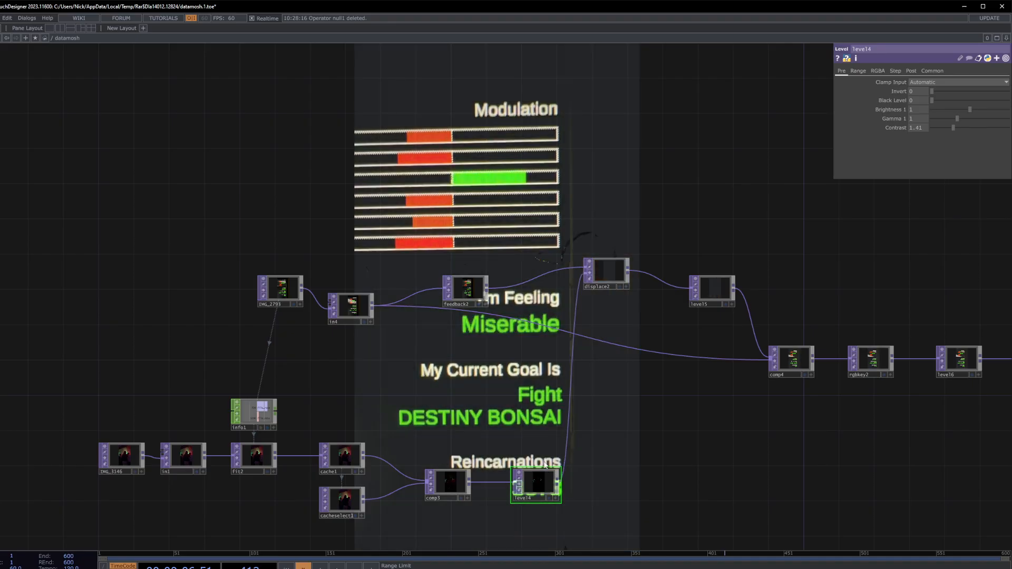
{"action": "left_click", "coordinate": [606, 269]}
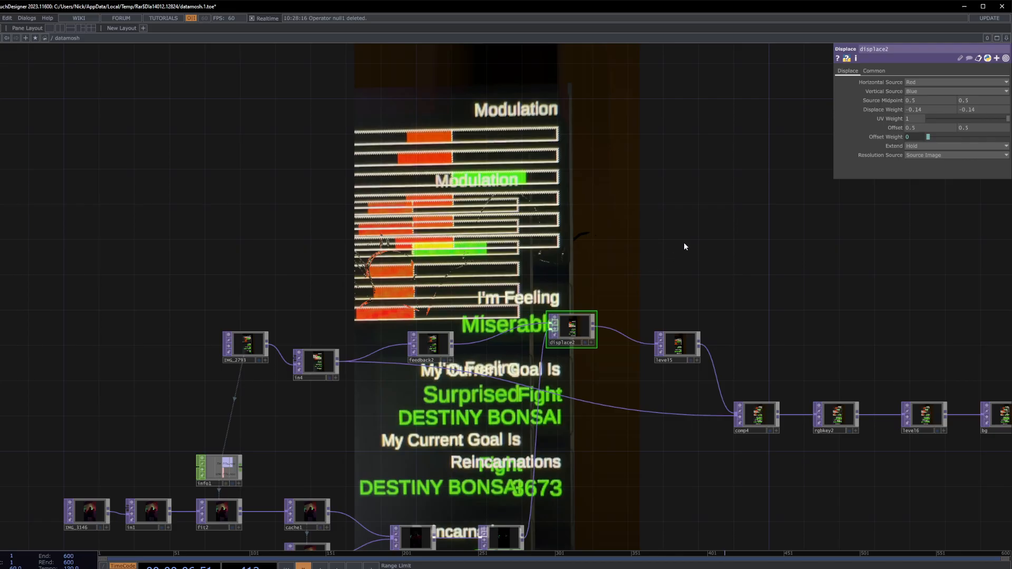
{"action": "mouse_move", "coordinate": [732, 247]}
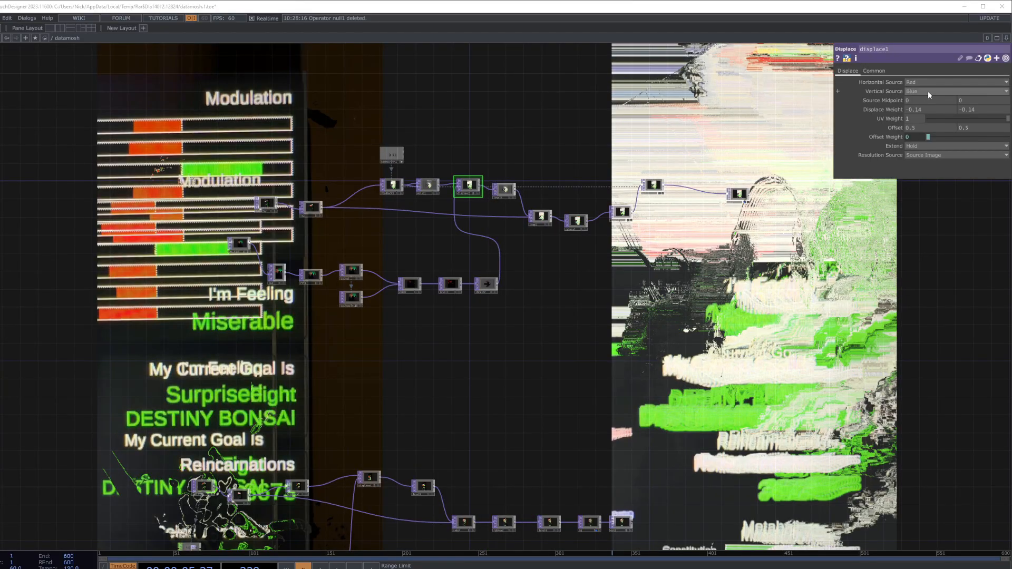
{"action": "mouse_move", "coordinate": [547, 119]}
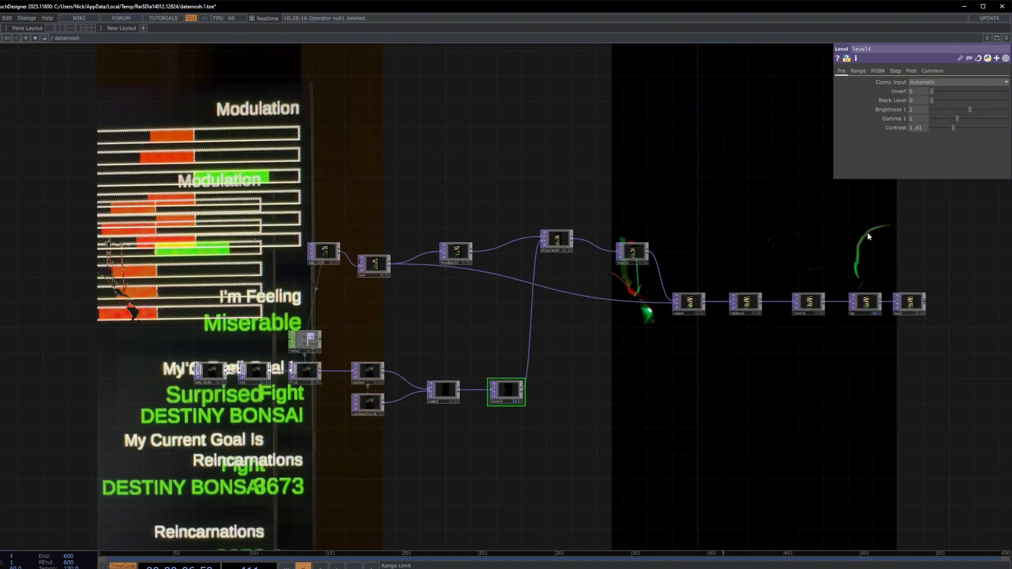
{"action": "mouse_move", "coordinate": [560, 279]}
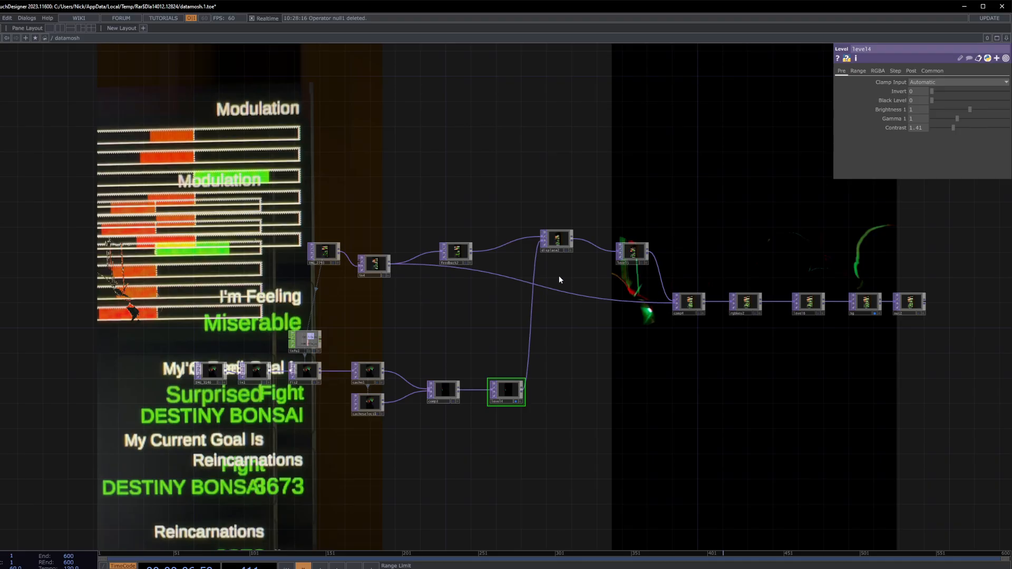
{"action": "mouse_move", "coordinate": [567, 277]}
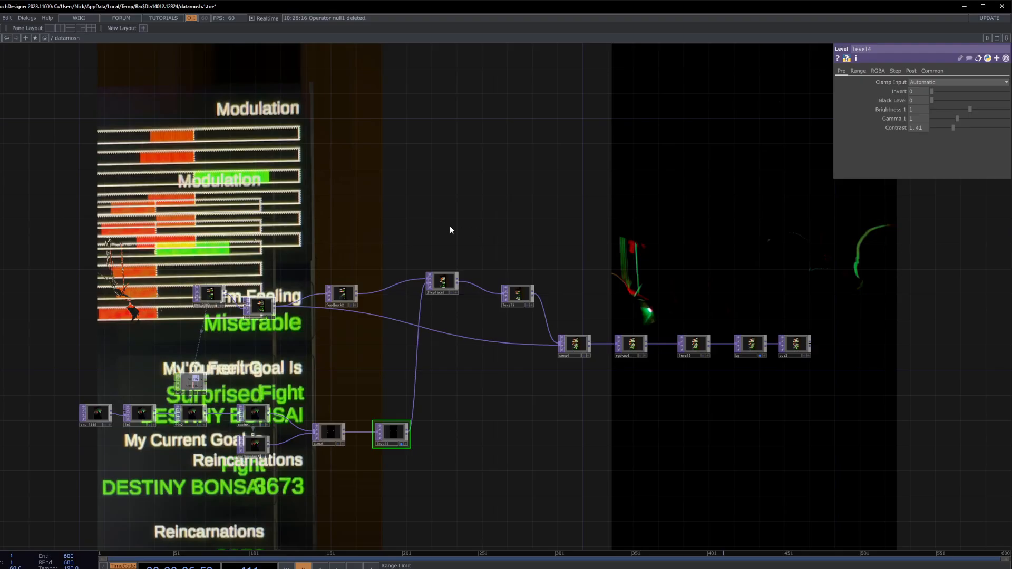
Step: Set displace2's Vertical Source to the Blue channel
{"action": "left_click", "coordinate": [442, 284]}
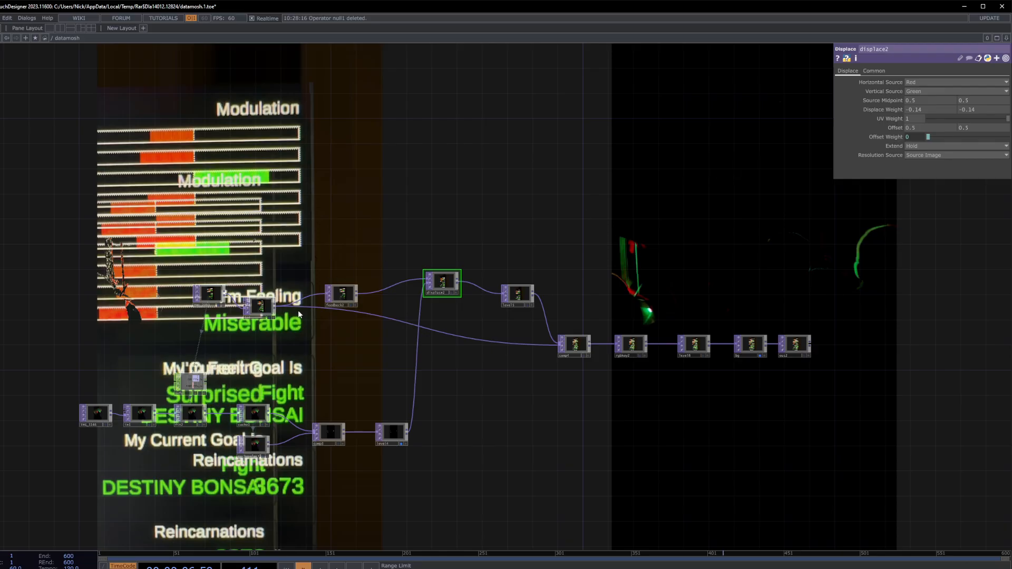
{"action": "left_click", "coordinate": [955, 91]}
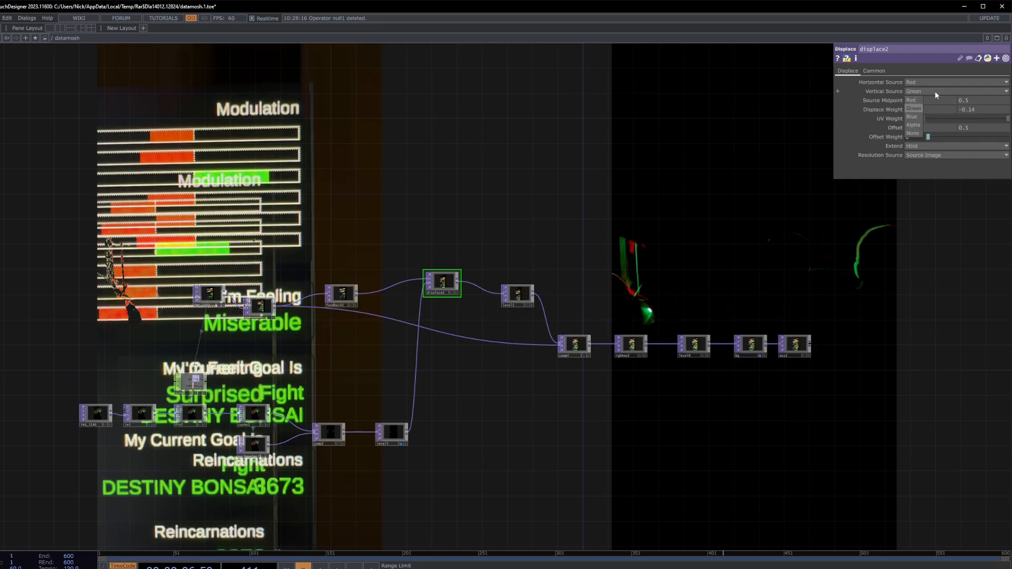
{"action": "left_click", "coordinate": [912, 124]}
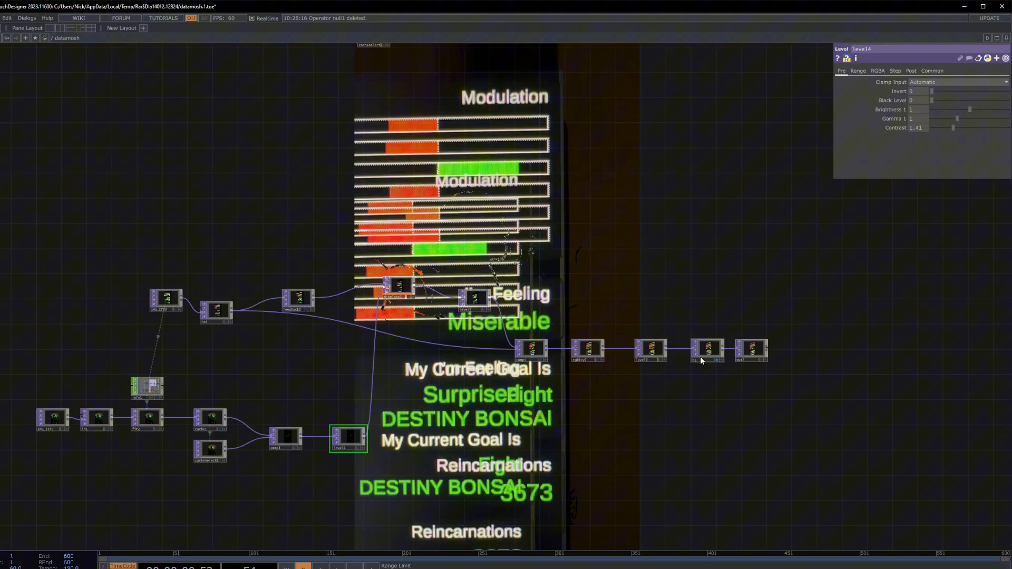
Step: Add a Keyboard In CHOP, keyboardin2, placed above feedback2
{"action": "left_click", "coordinate": [707, 349]}
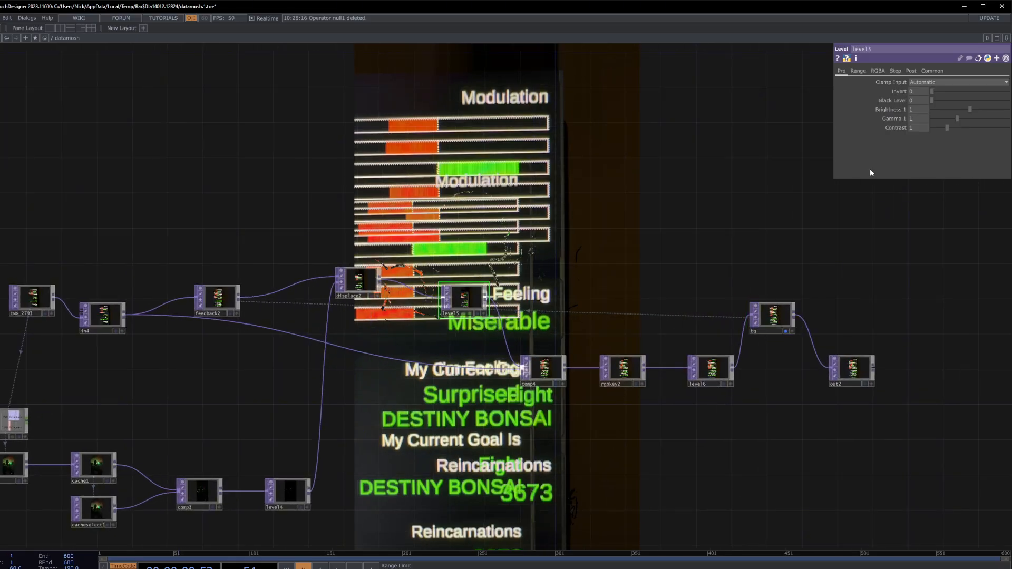
{"action": "left_click", "coordinate": [911, 70]}
{"action": "type", "text": "k"}
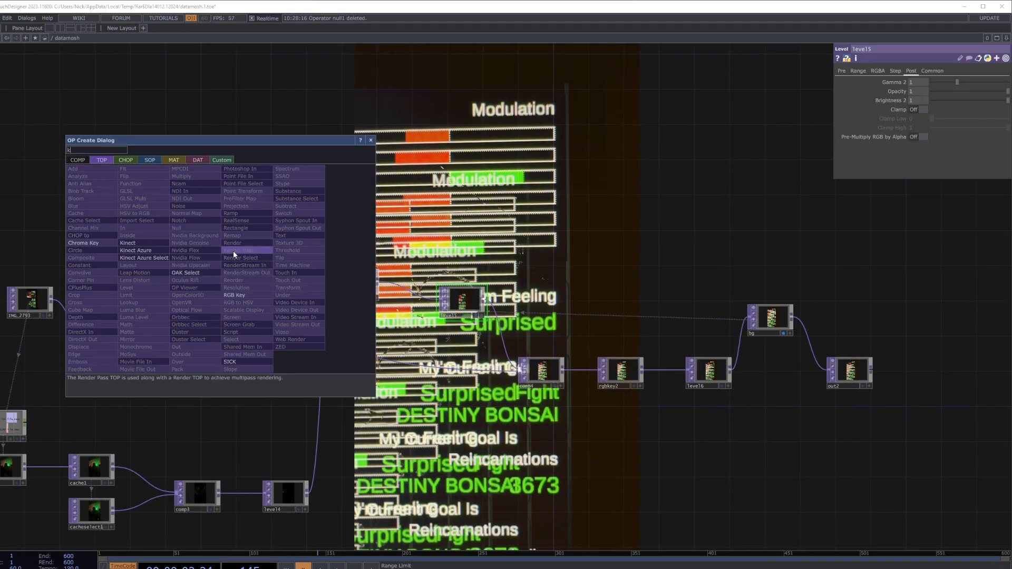
{"action": "left_click", "coordinate": [101, 160]}
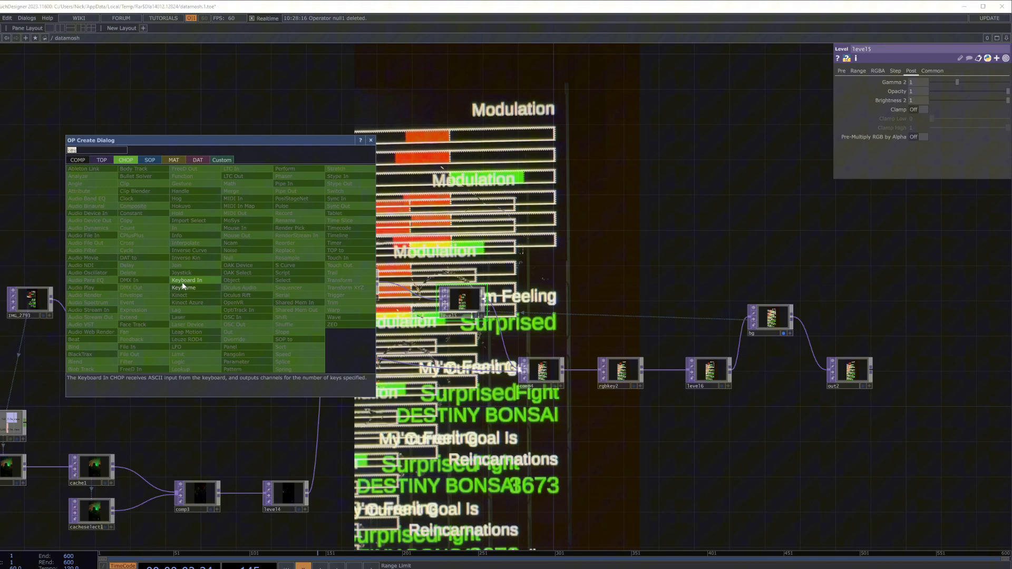
{"action": "left_click", "coordinate": [185, 281]}
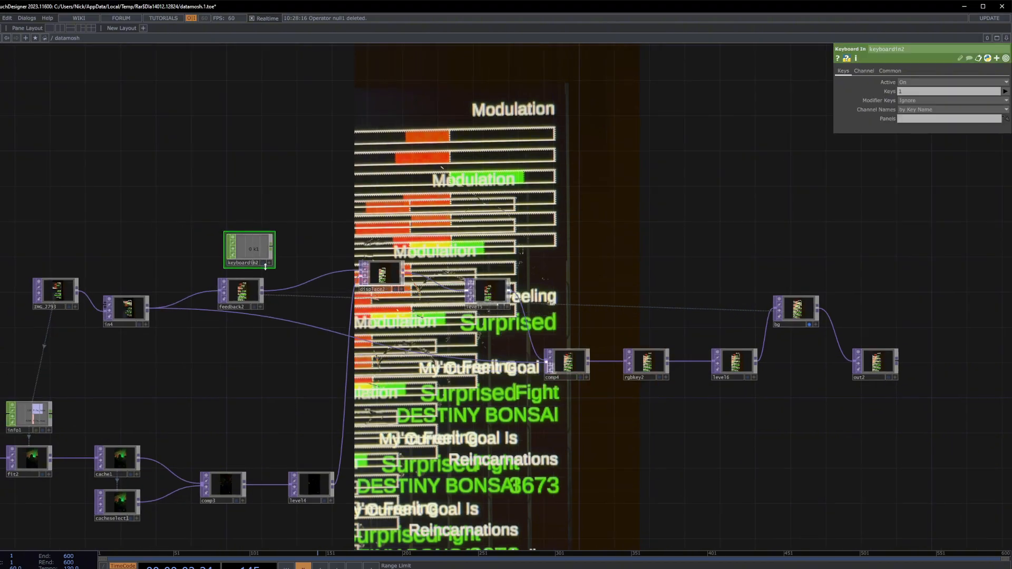
{"action": "left_click", "coordinate": [240, 293]}
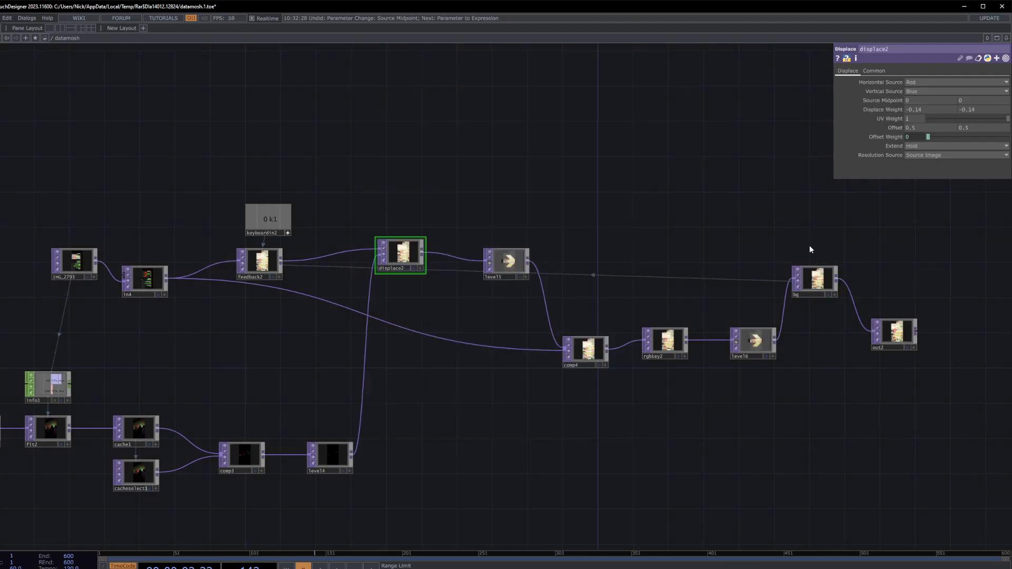
Step: Select feedback2 to inspect its settings
{"action": "left_click", "coordinate": [893, 333]}
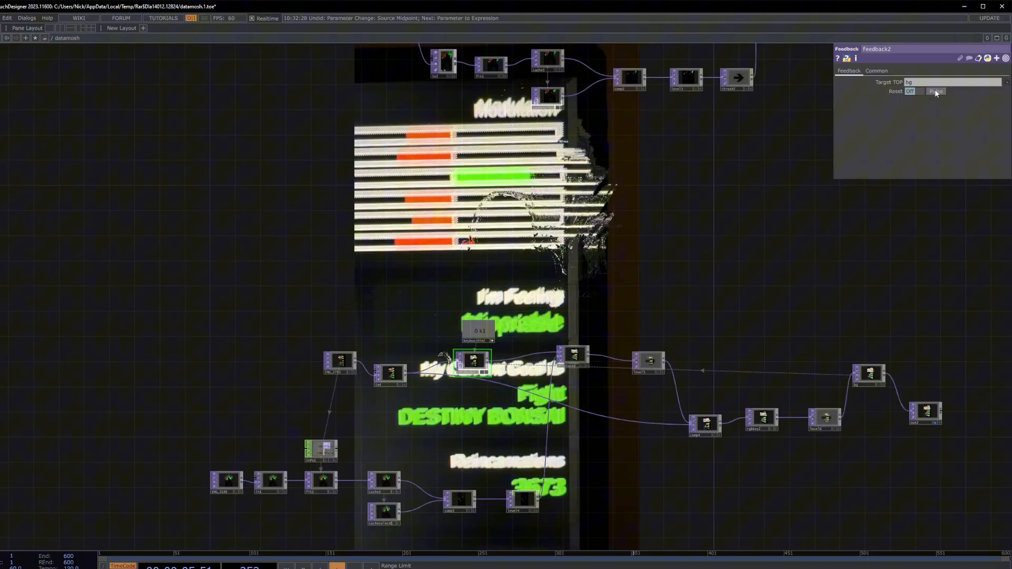
Step: Select displace2 to view its parameters
{"action": "left_click", "coordinate": [600, 313]}
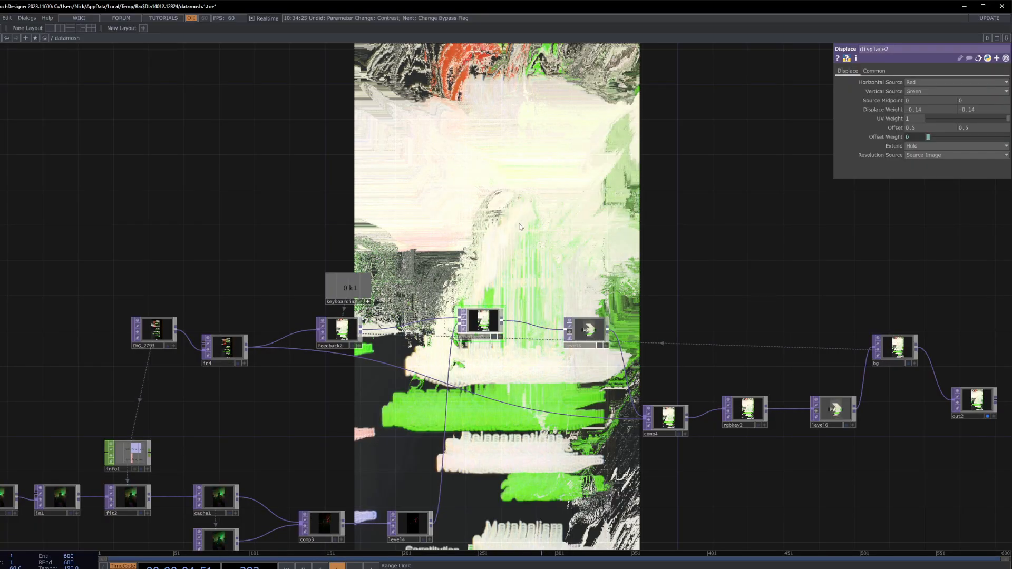
Step: Reopen displace2's Vertical Source channel dropdown
{"action": "left_click", "coordinate": [955, 91]}
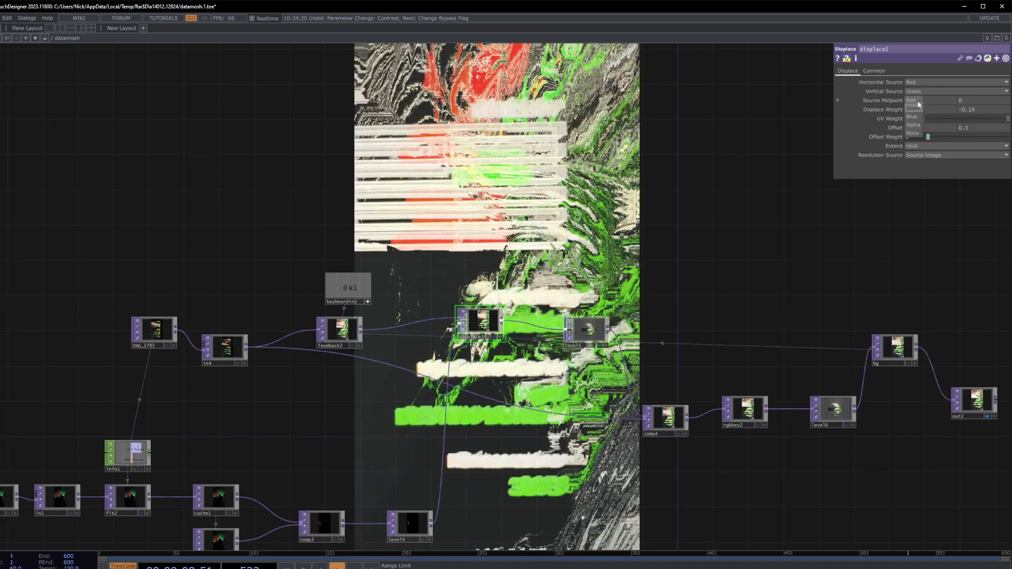